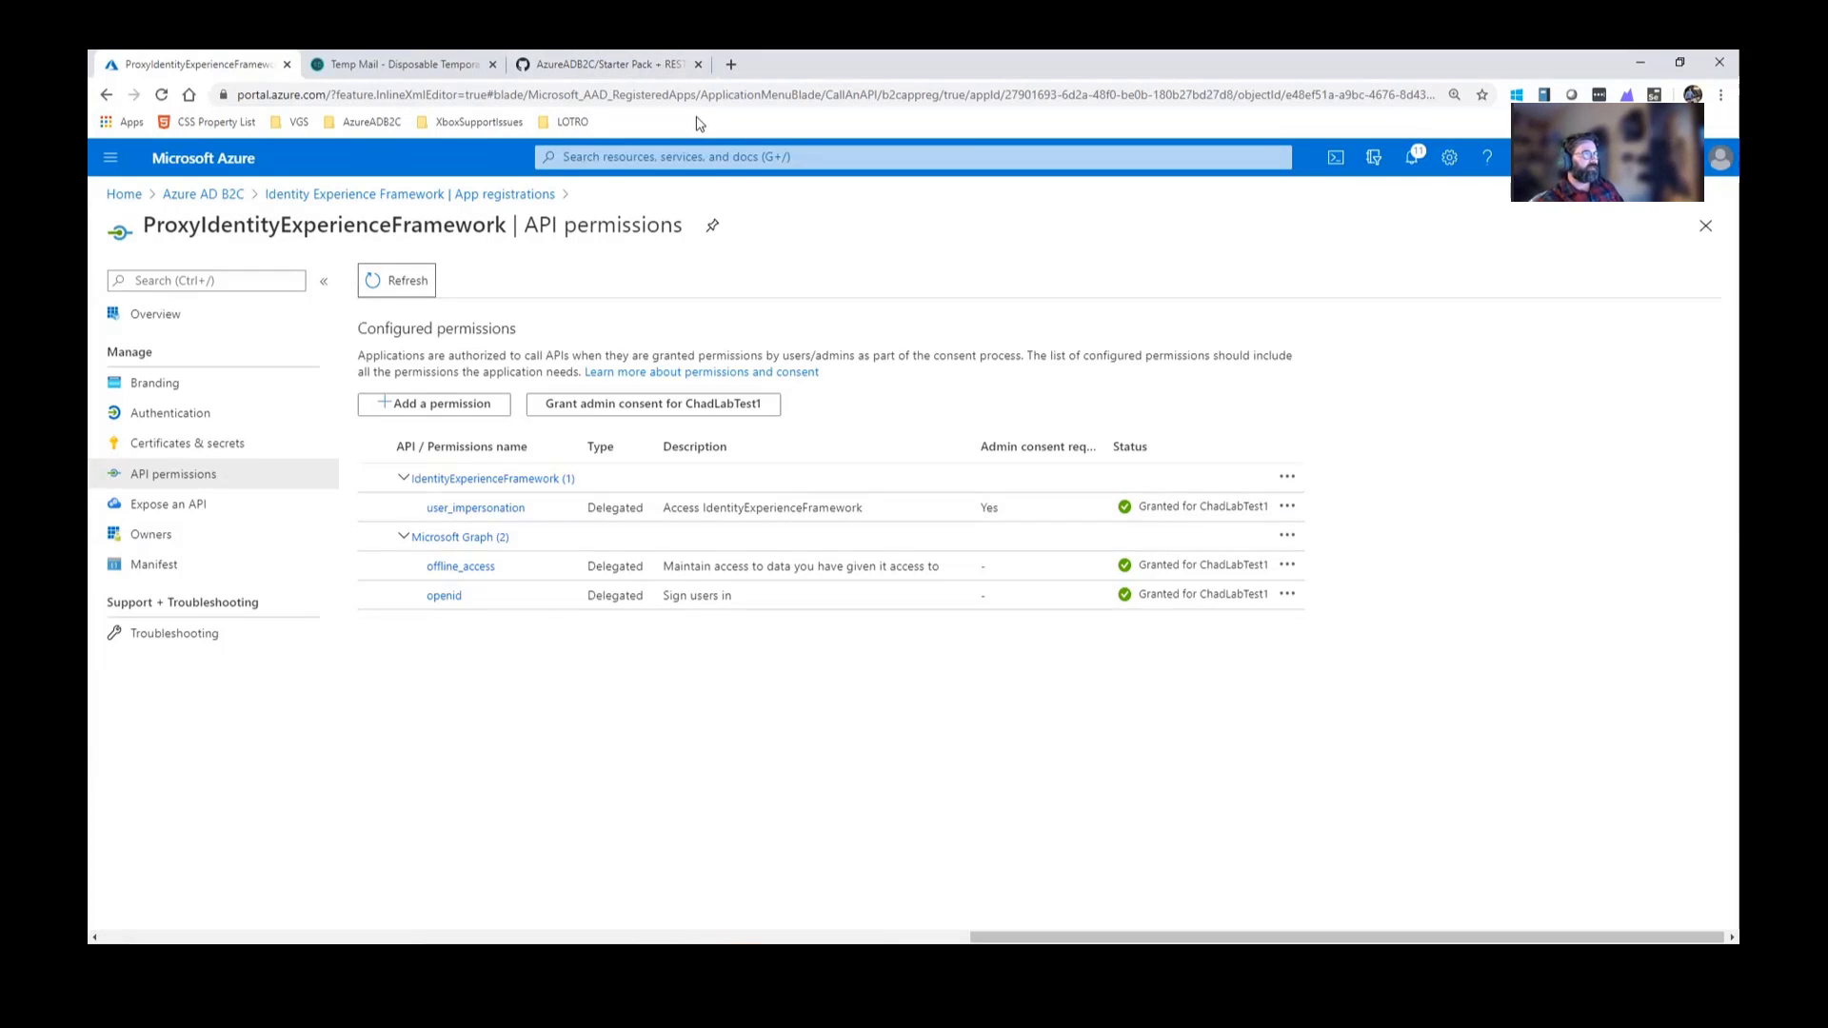
mouse_move(495, 676)
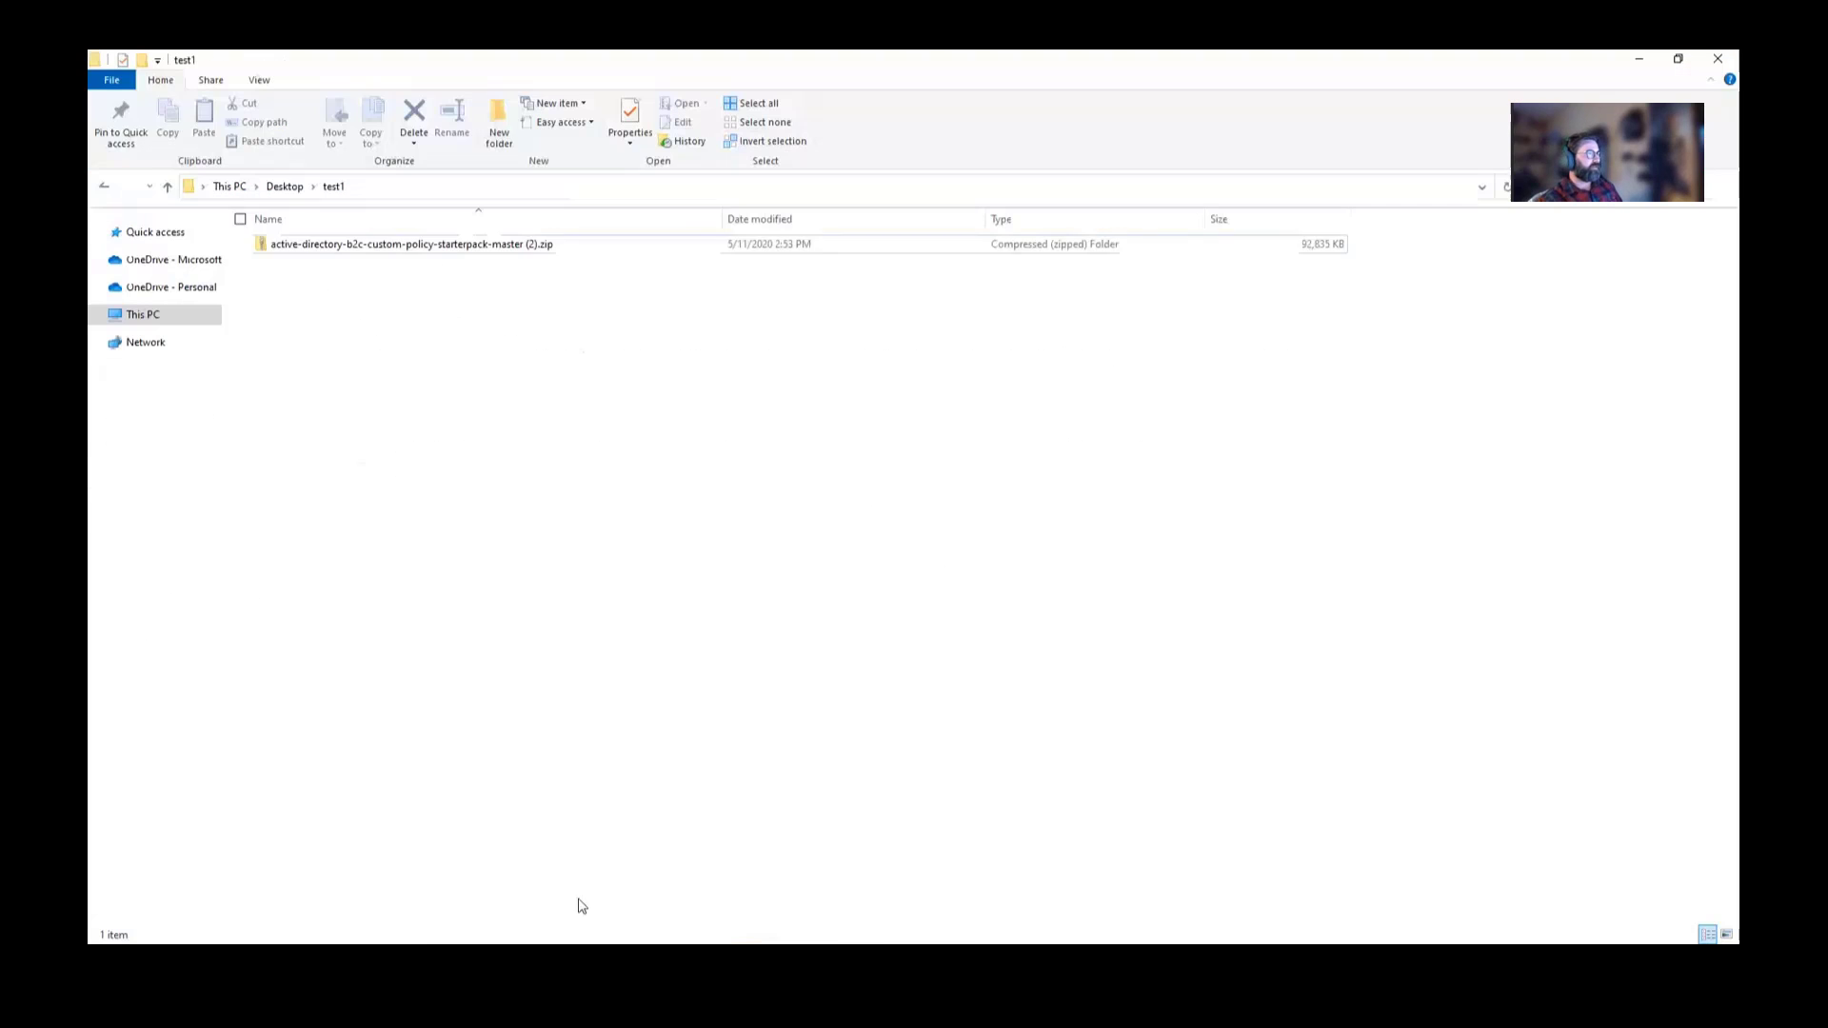
- Extract the custom policy starter pack zip into its proposed destination folder inside test1
right_click(408, 243)
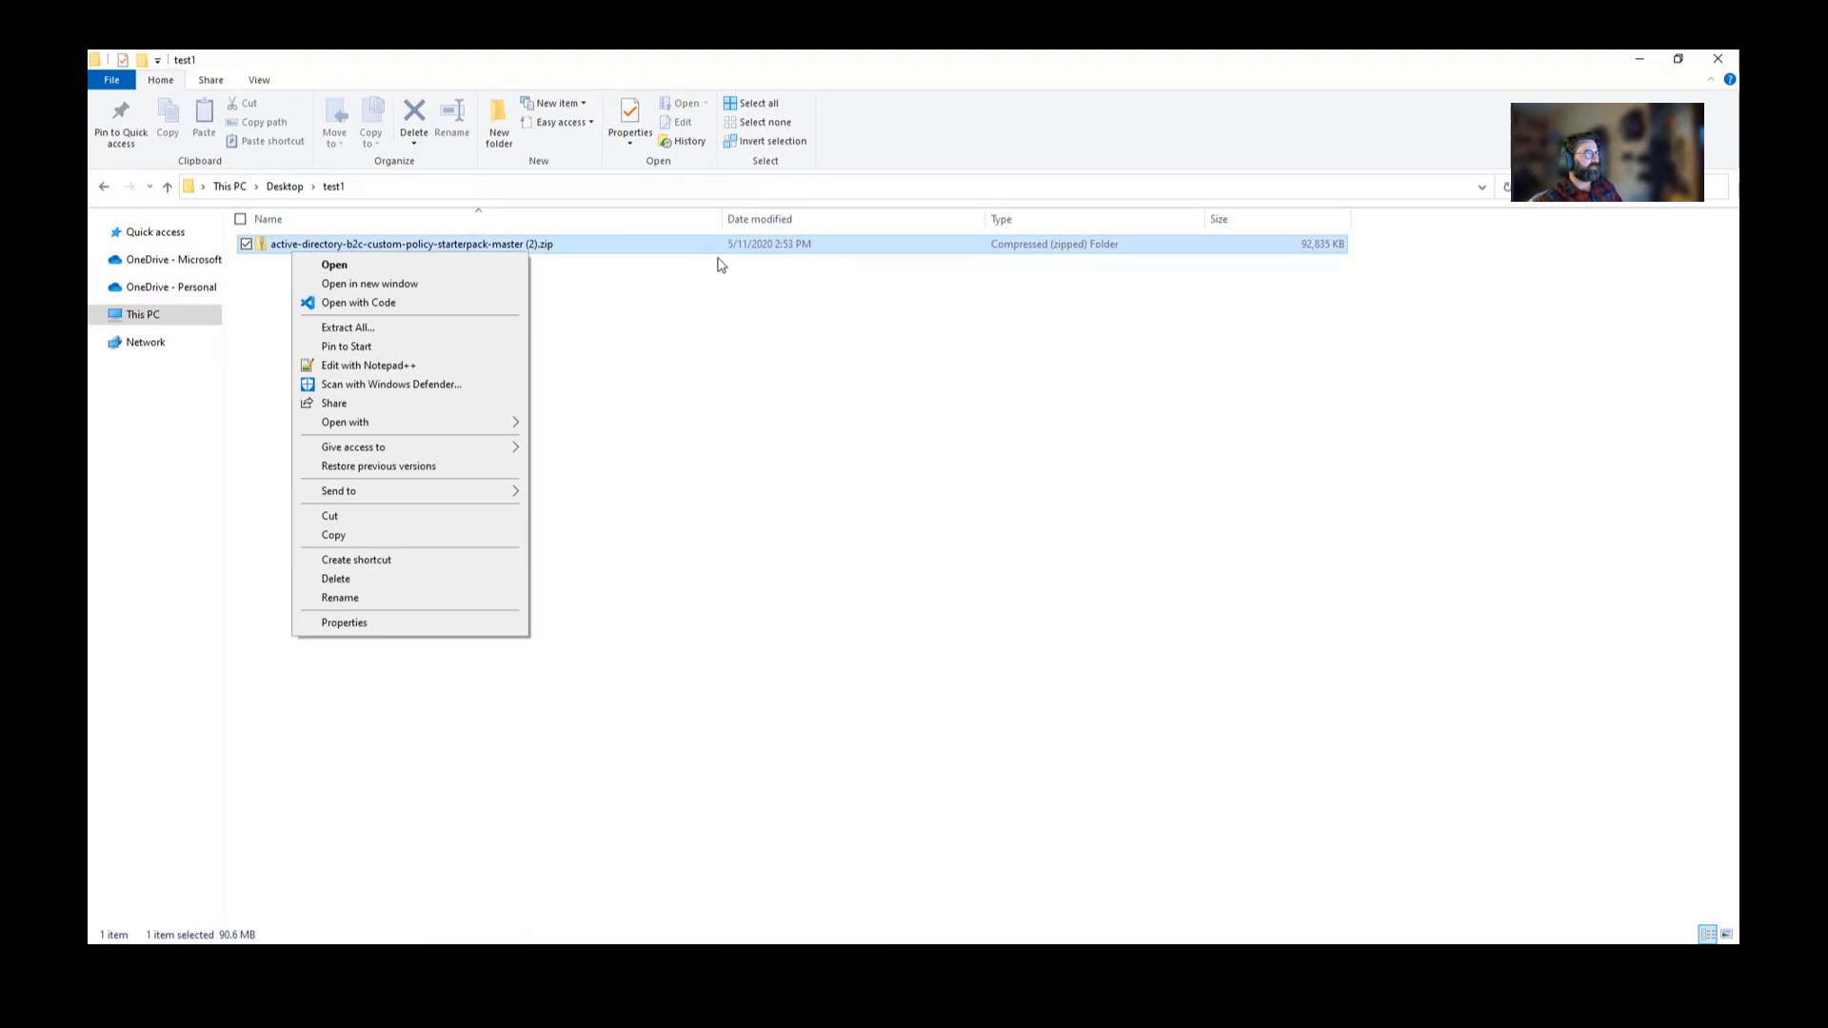
left_click(348, 326)
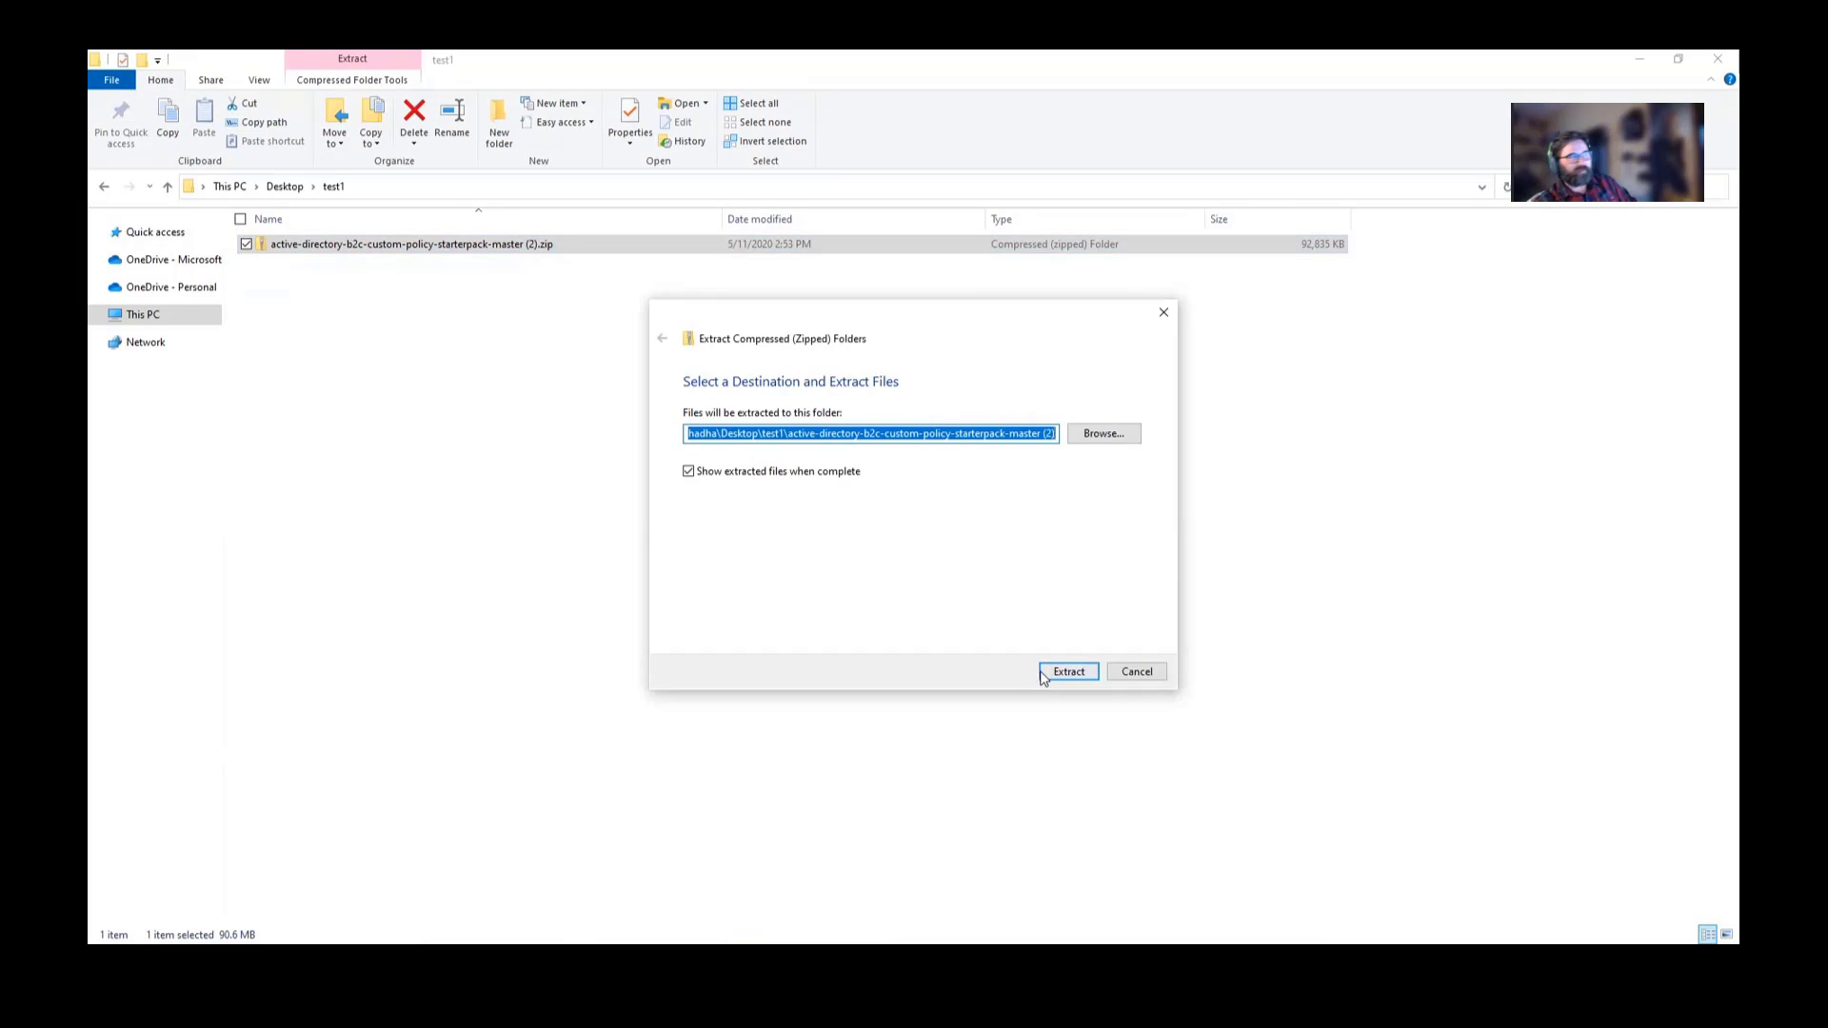
left_click(1066, 672)
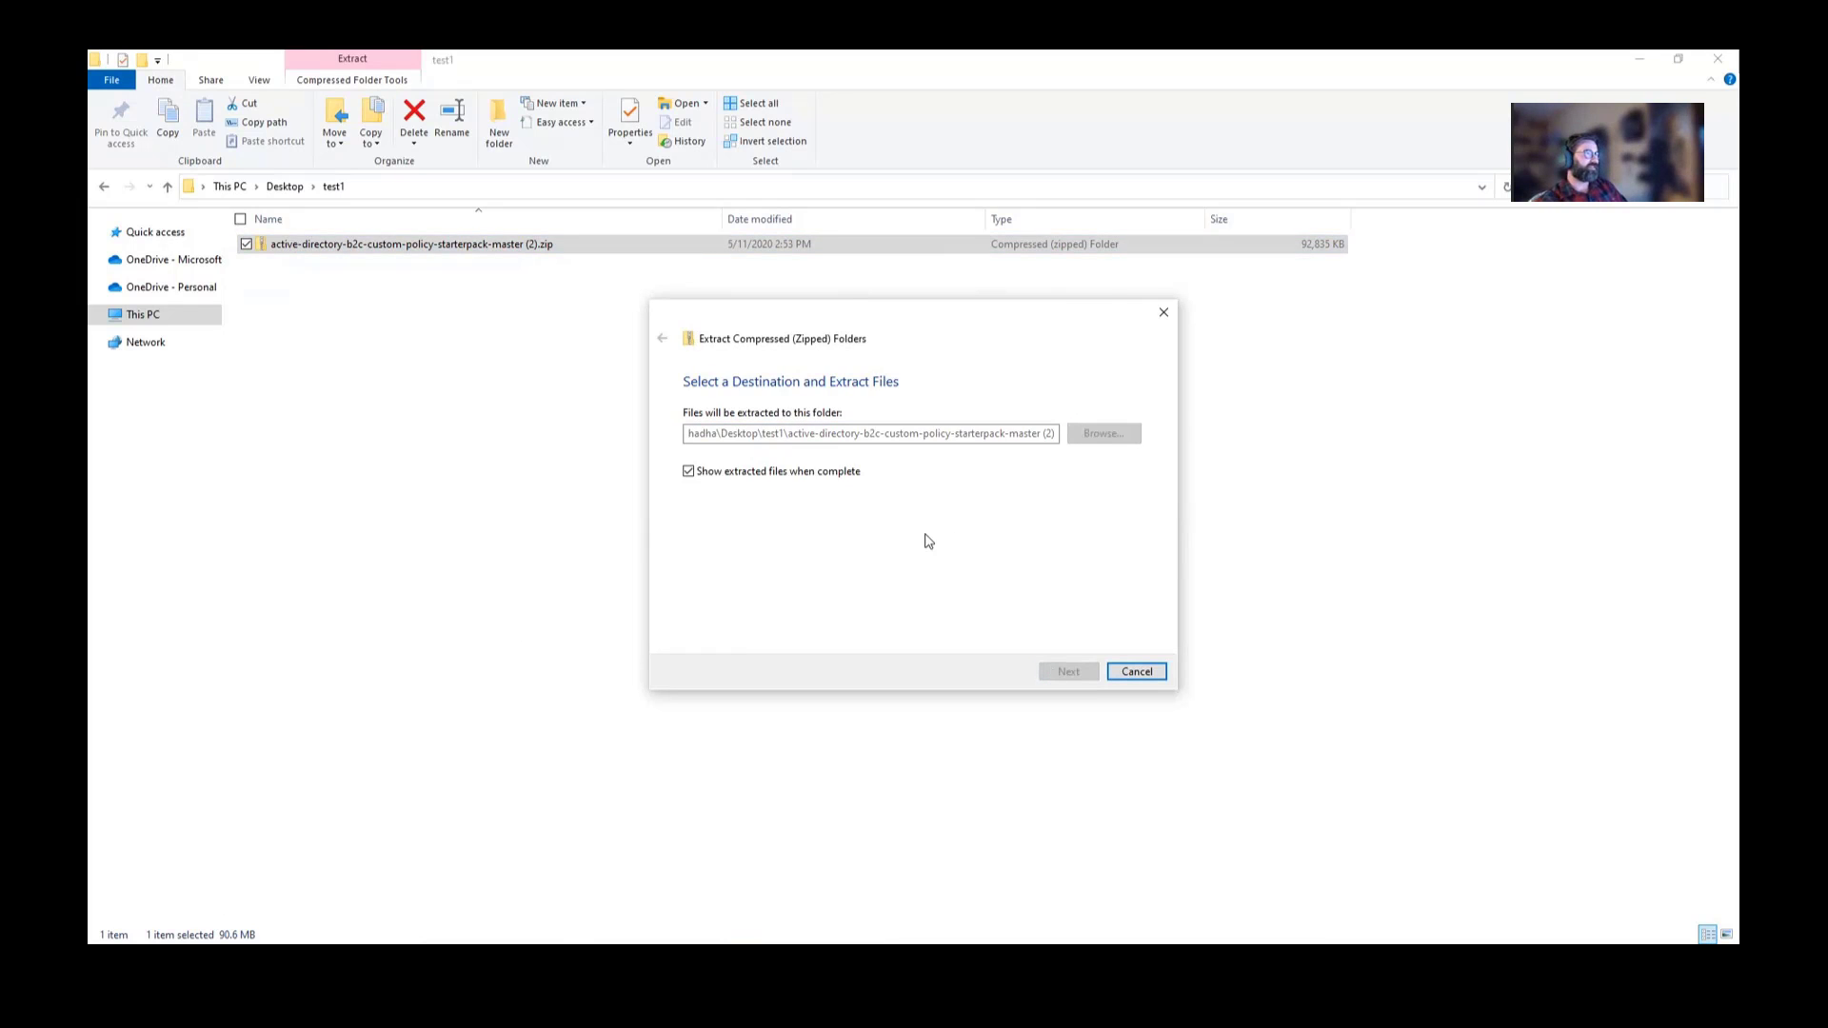
left_click(1066, 671)
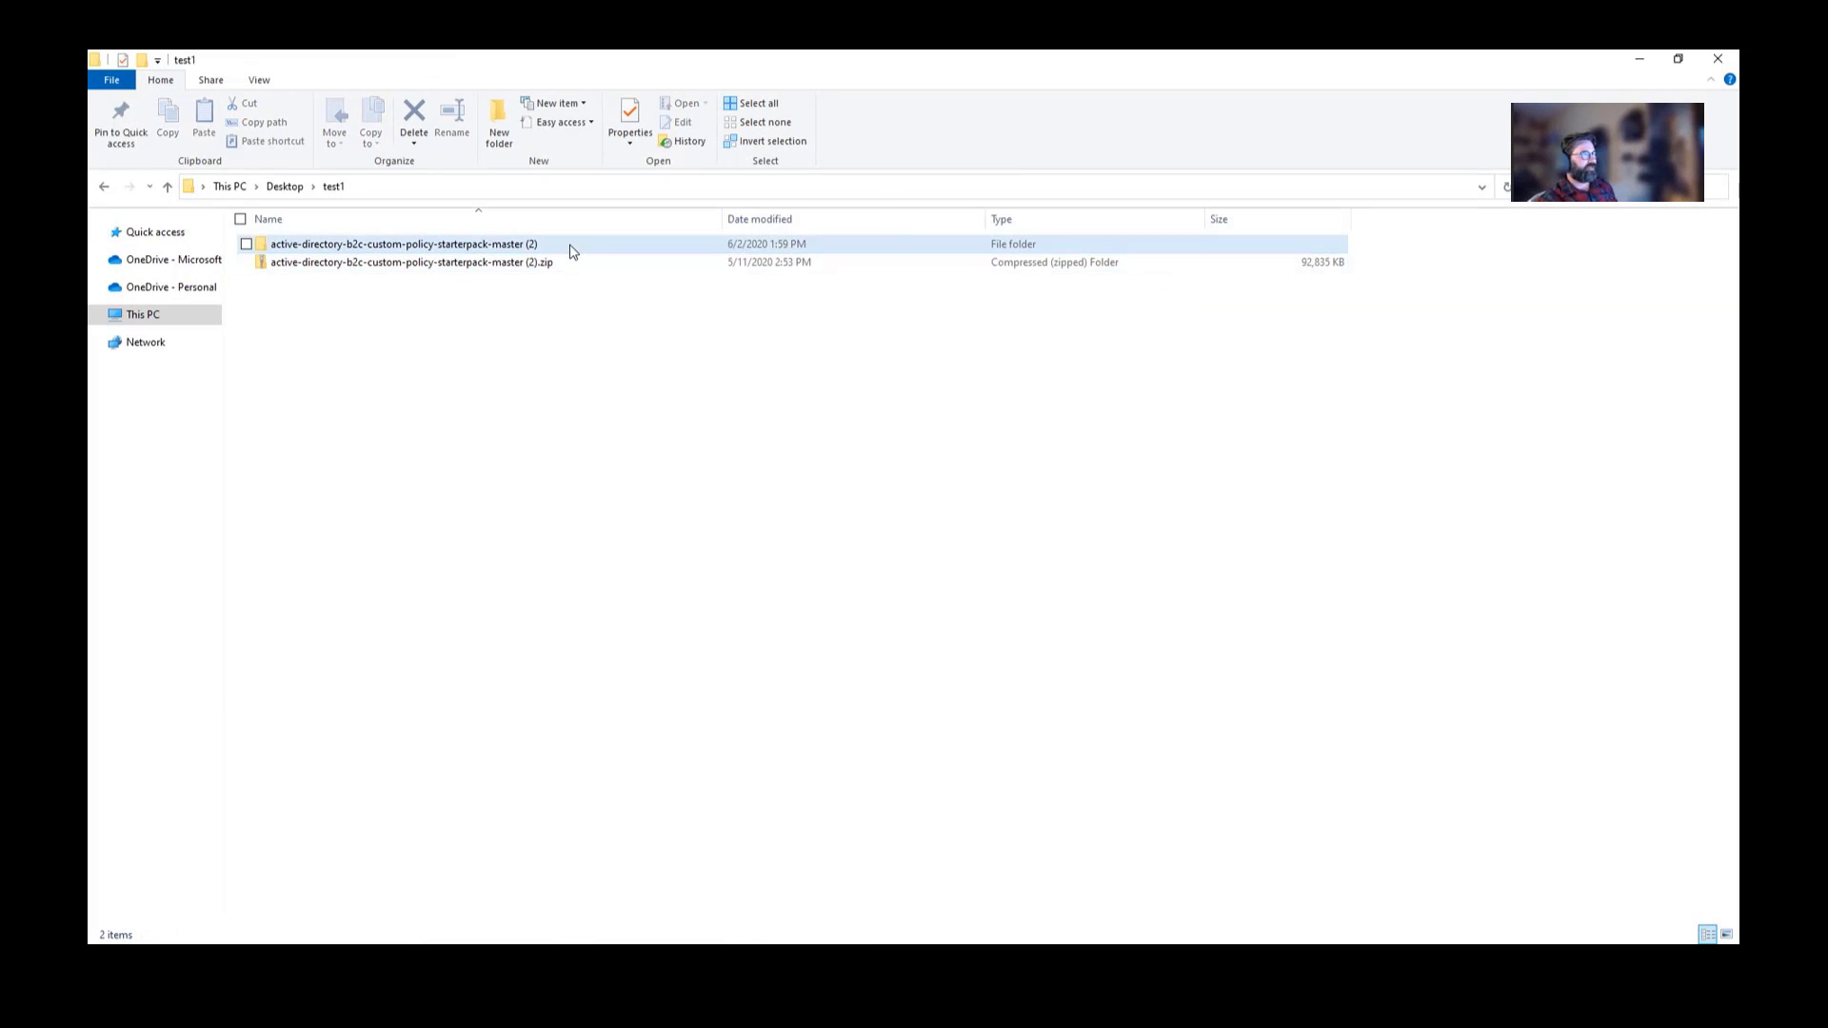
- Open the extracted starter pack folder and its inner folder in File Explorer
double_click(402, 244)
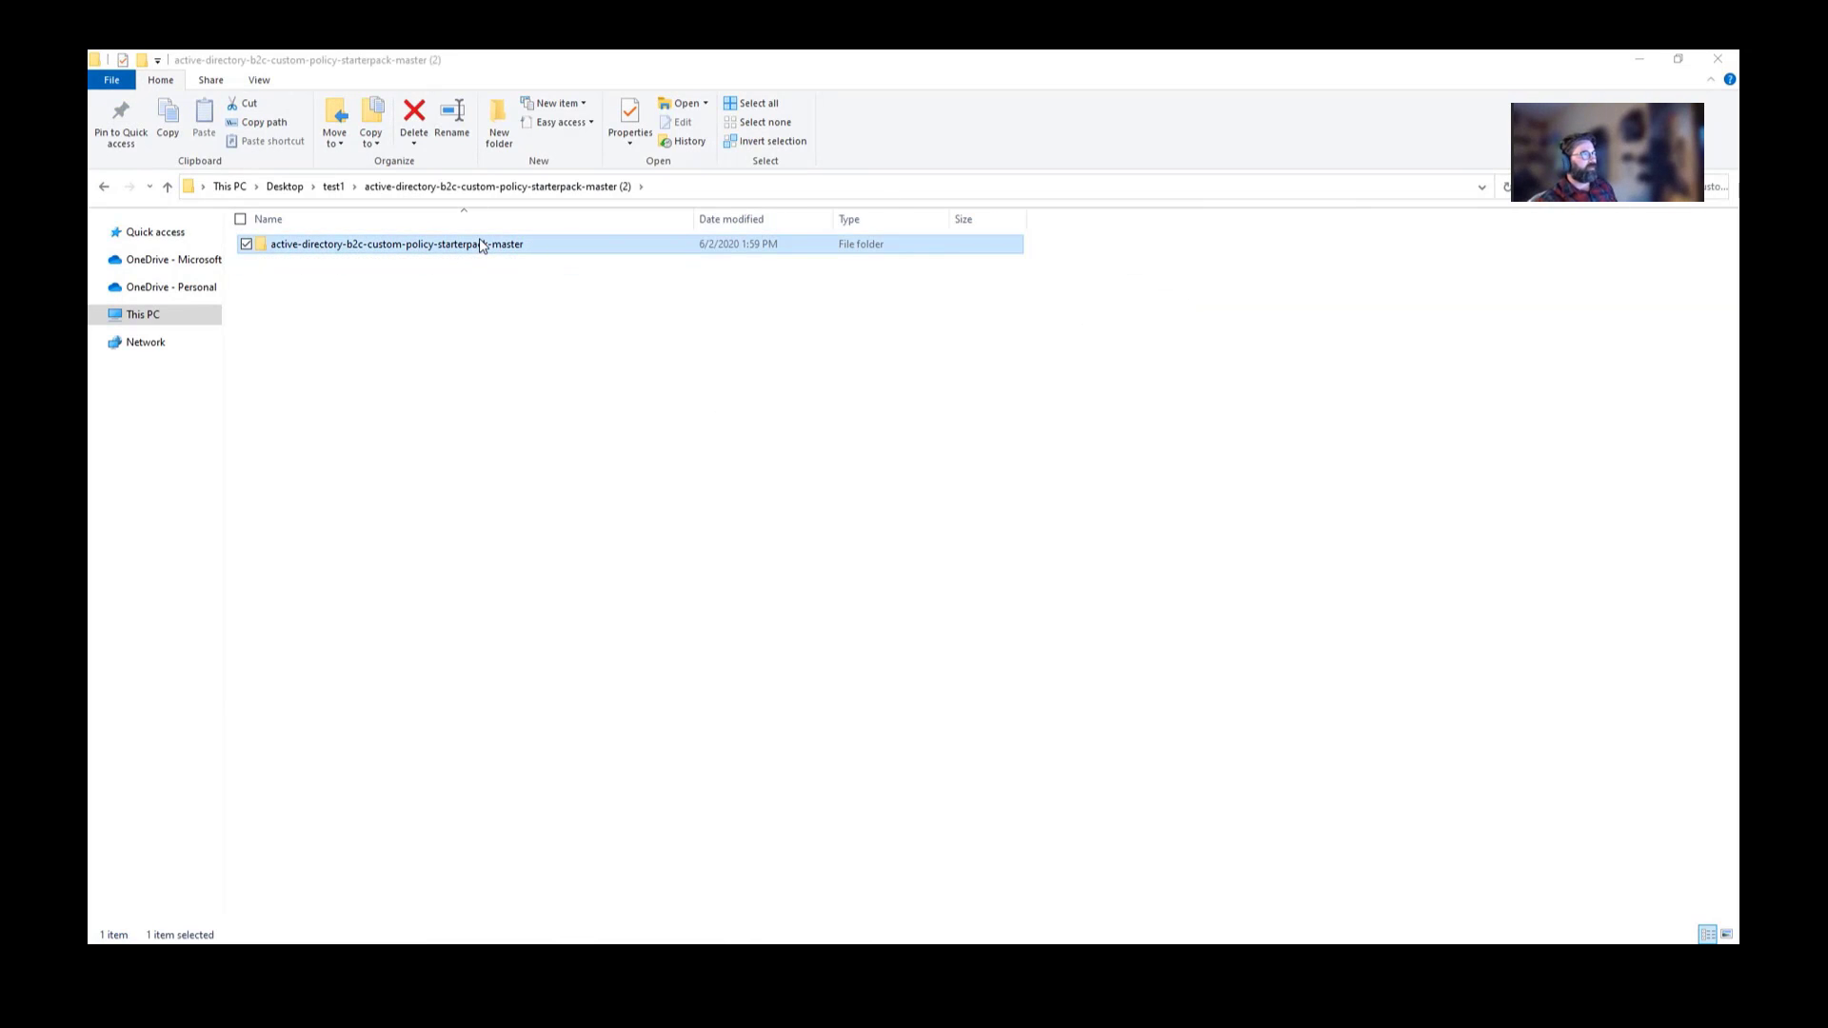
double_click(396, 244)
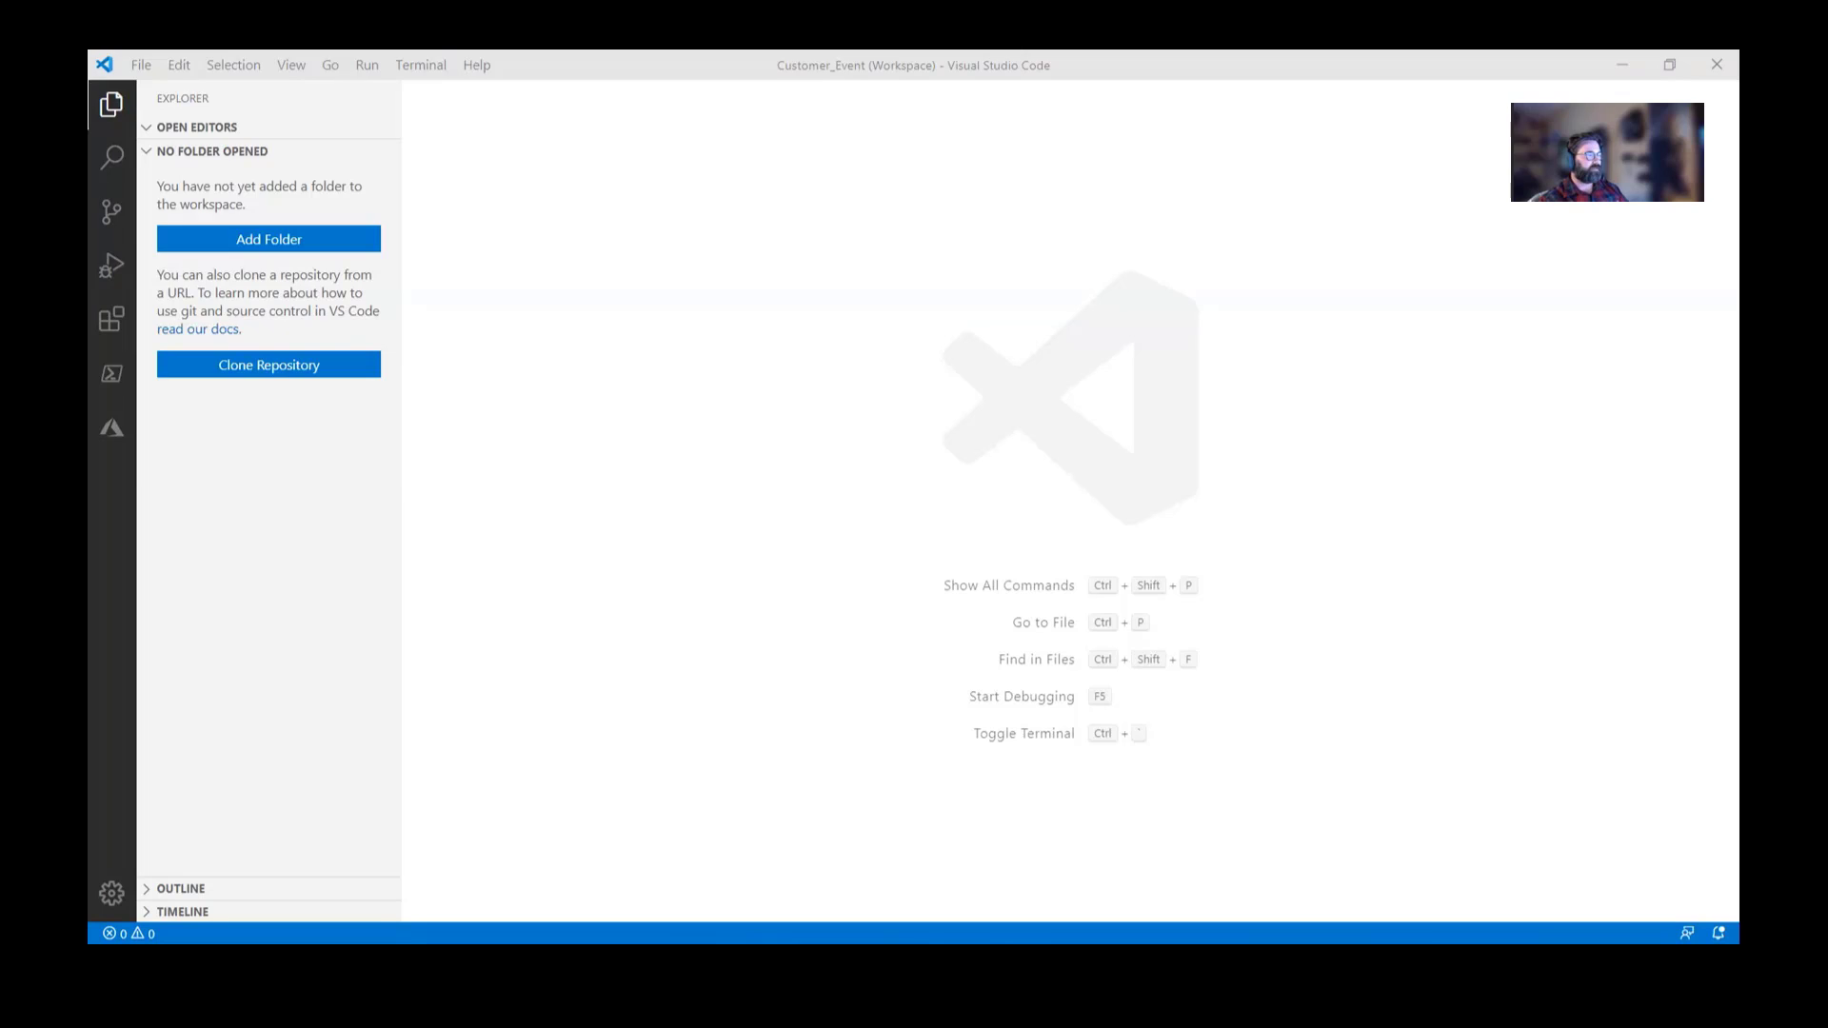
- Add the SocialAndLocalAccounts folder to the Customer_Event workspace using its copied Explorer path
left_click(269, 239)
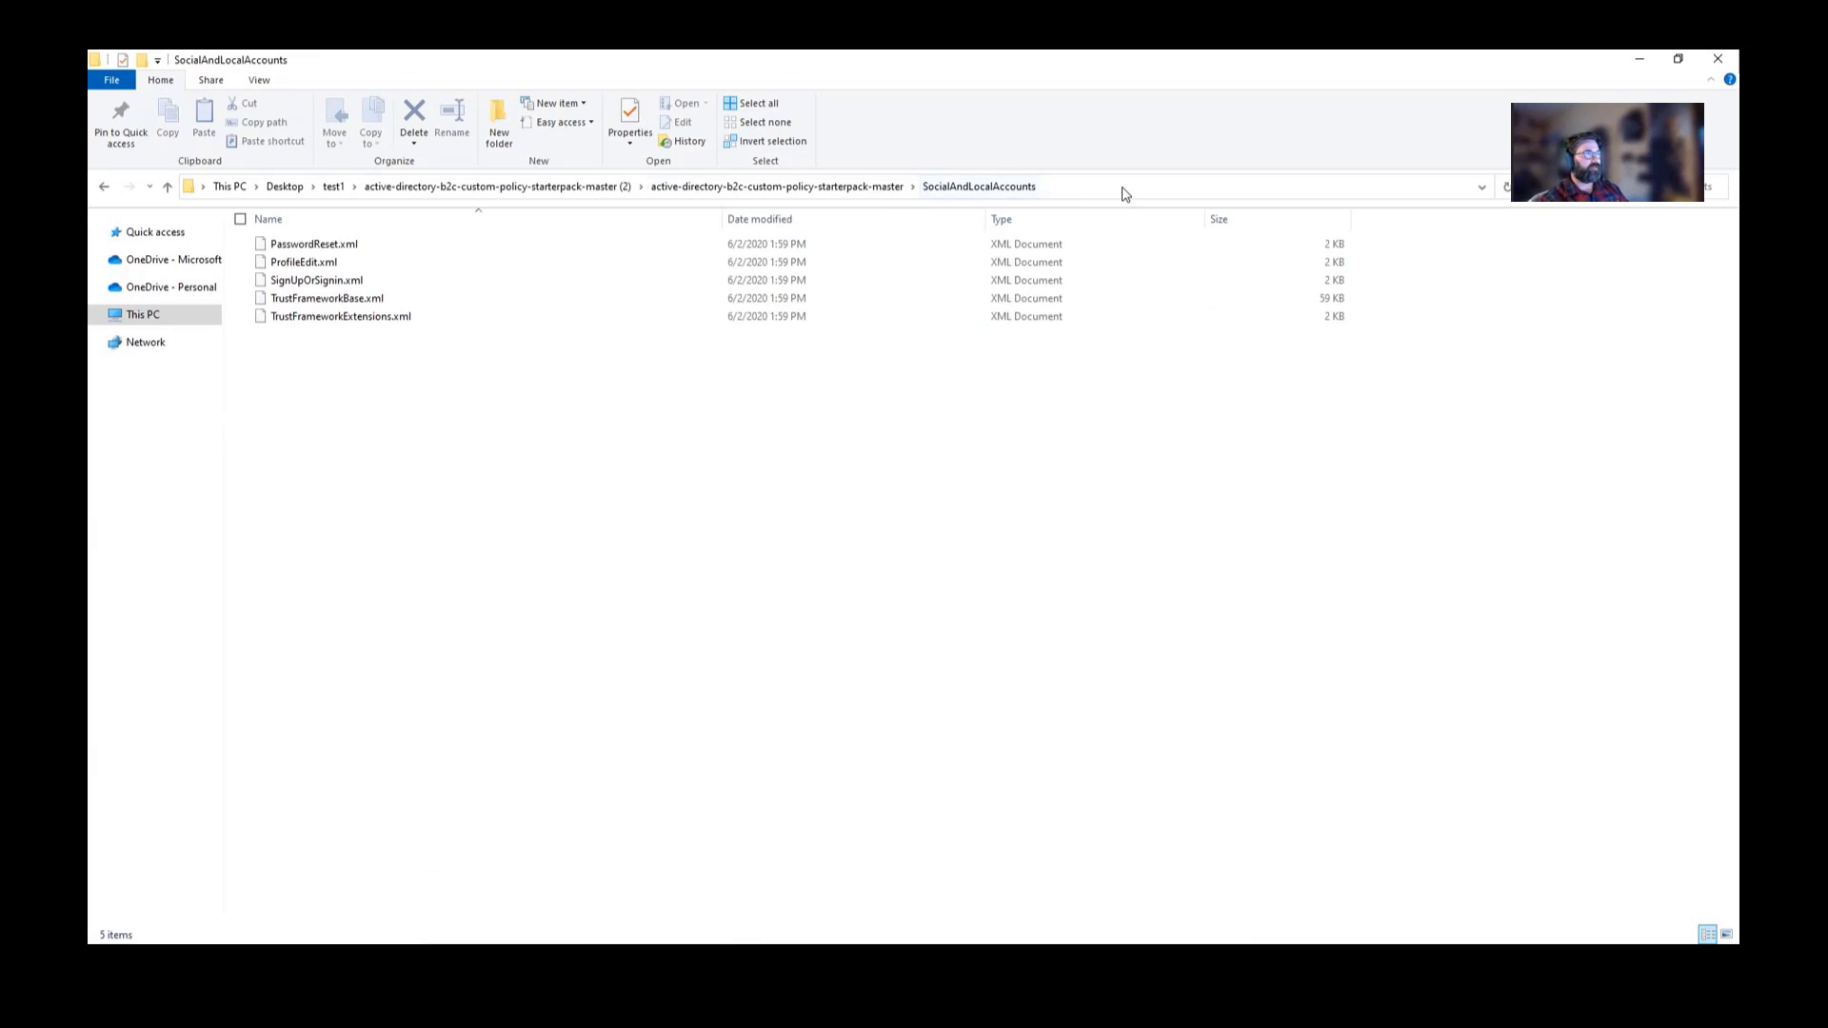
left_click(1119, 187)
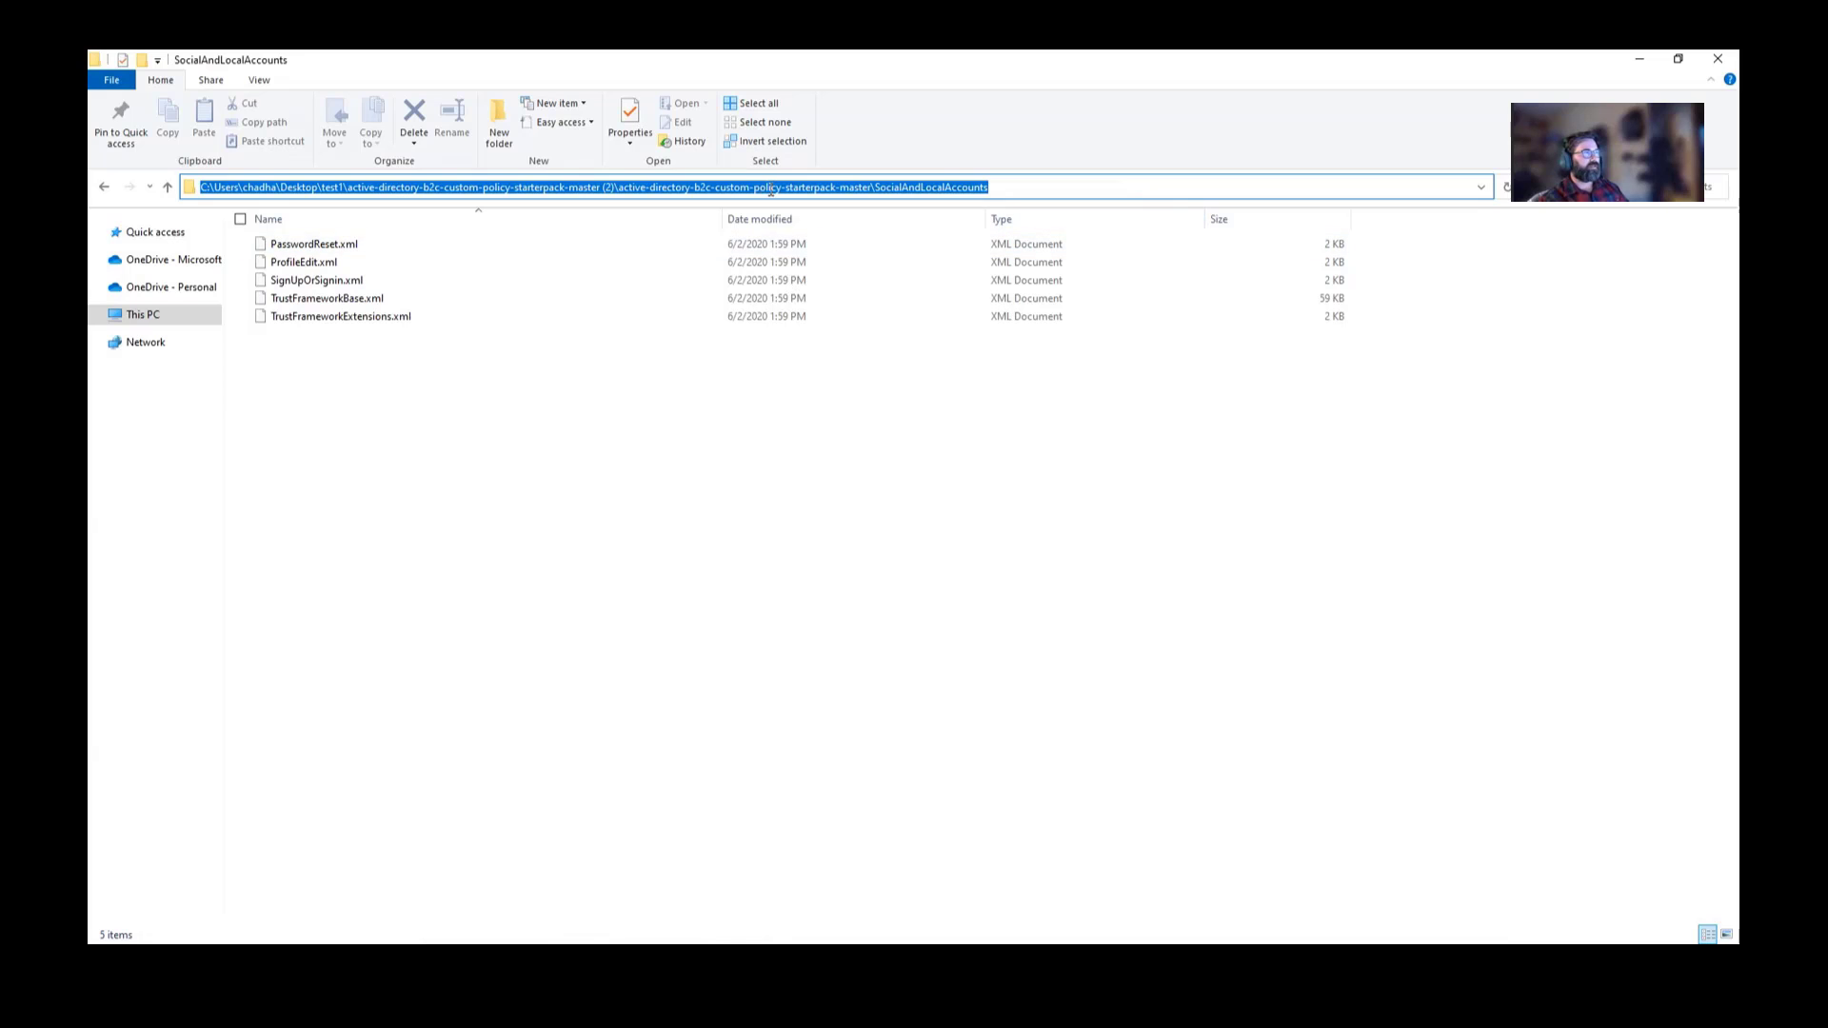
left_click(834, 370)
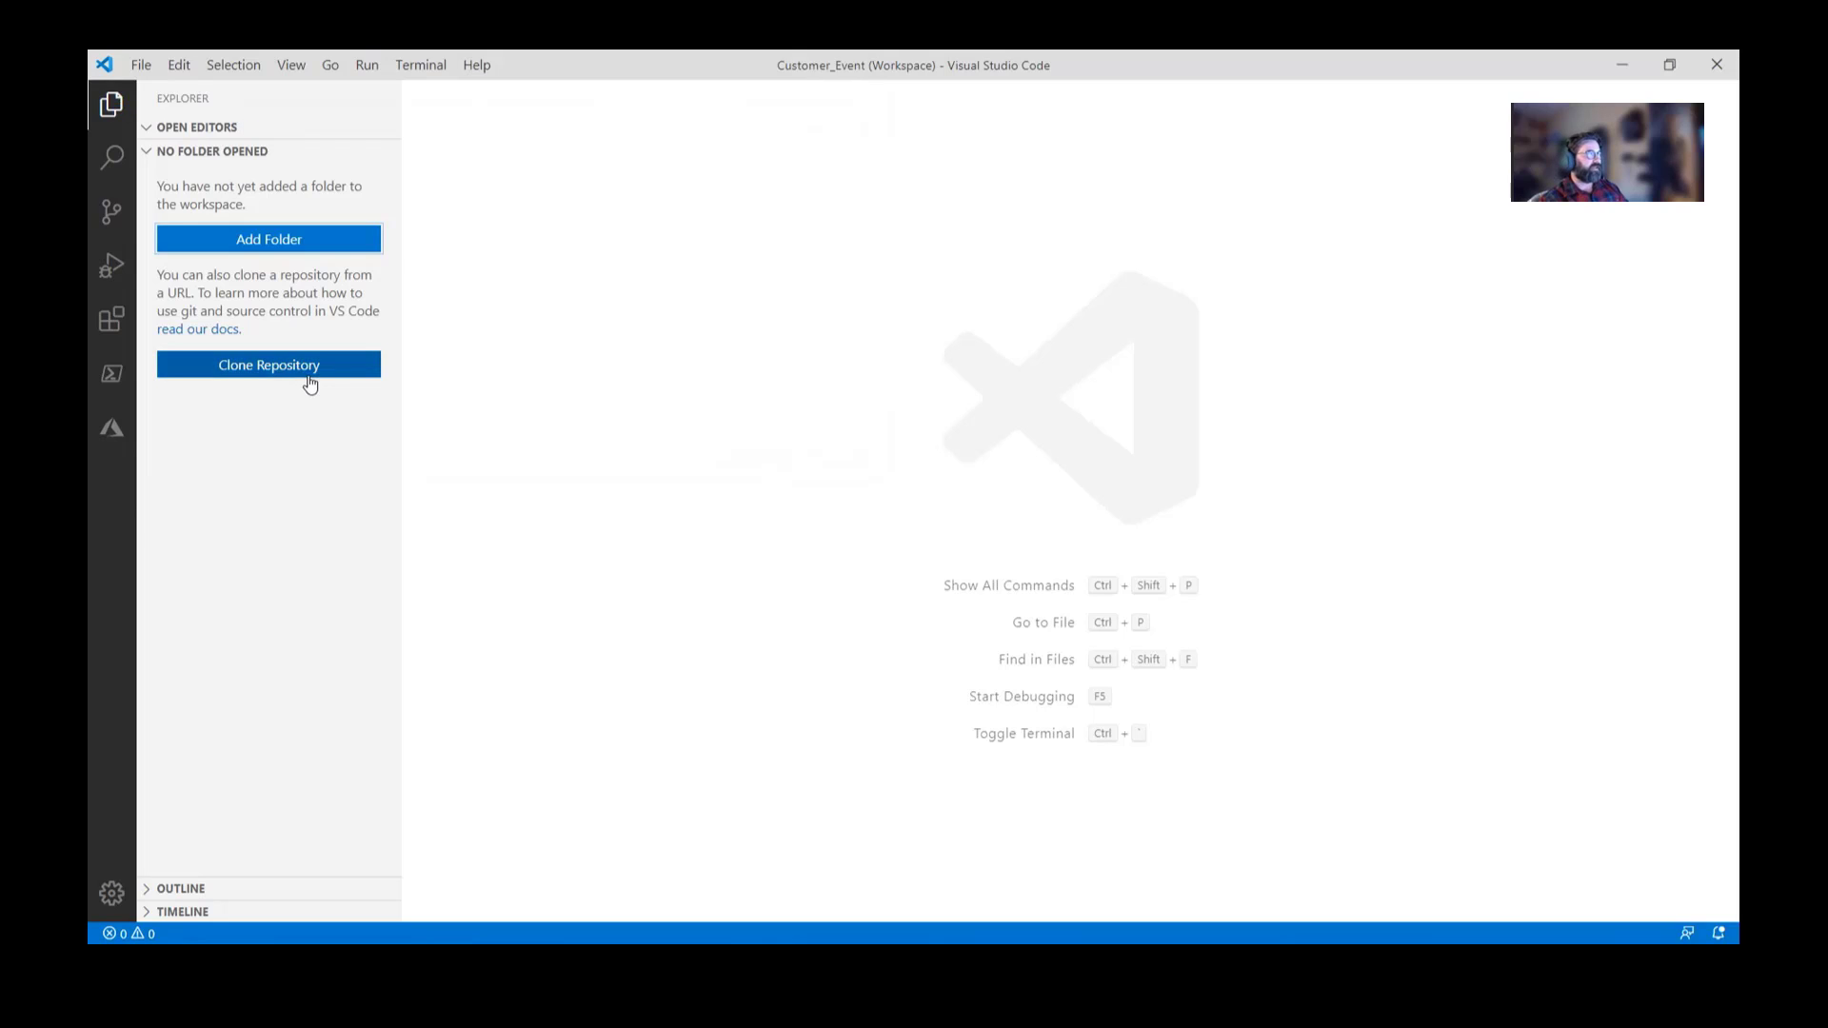
left_click(268, 239)
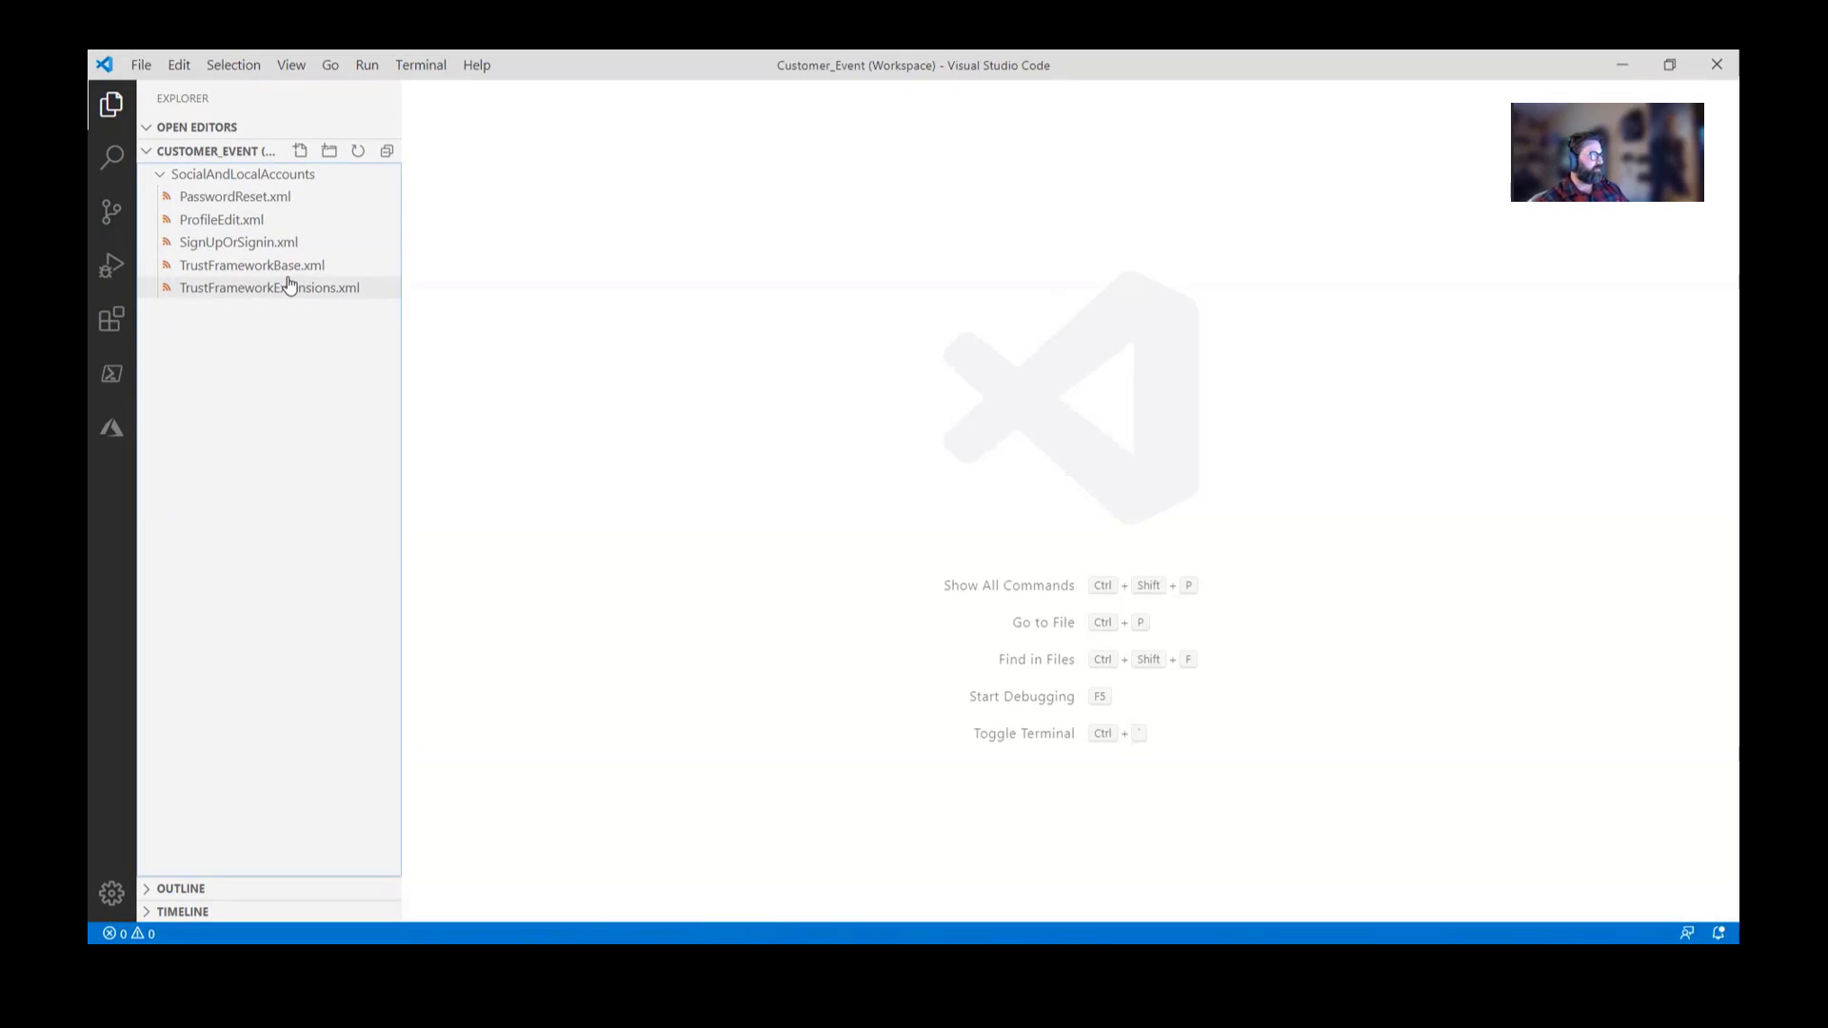
mouse_move(111, 318)
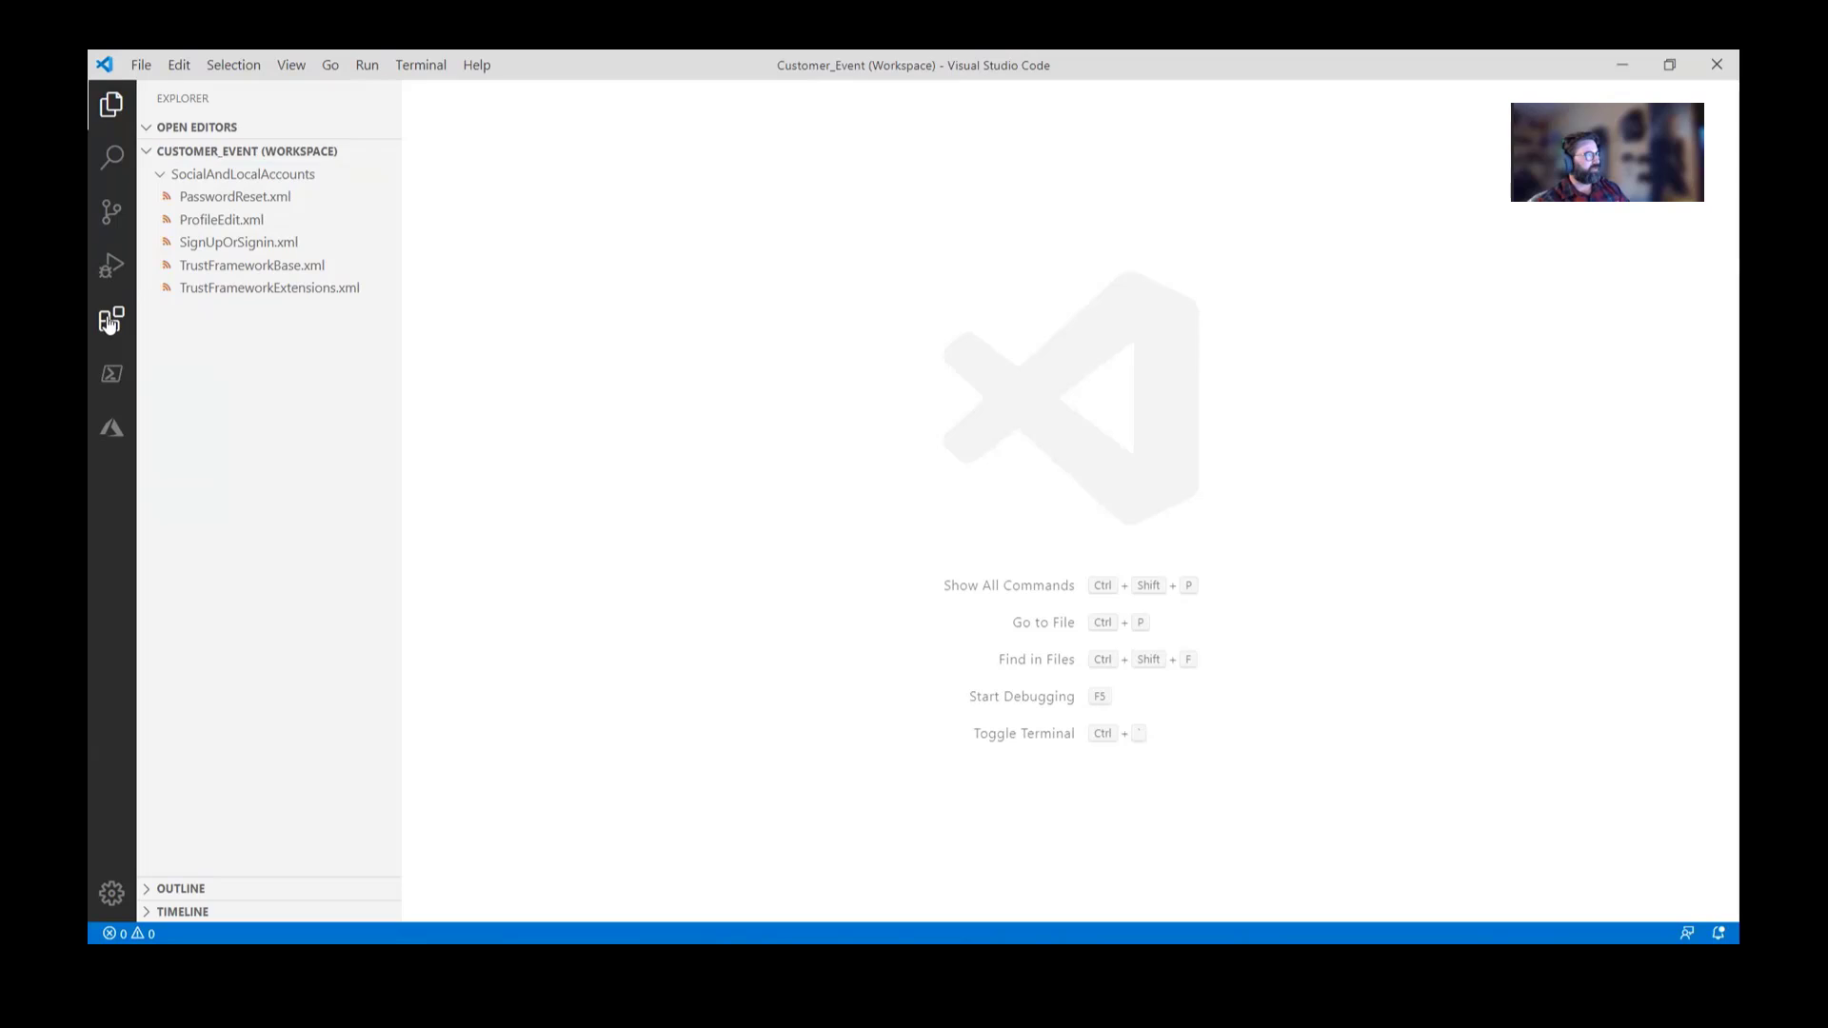
left_click(112, 317)
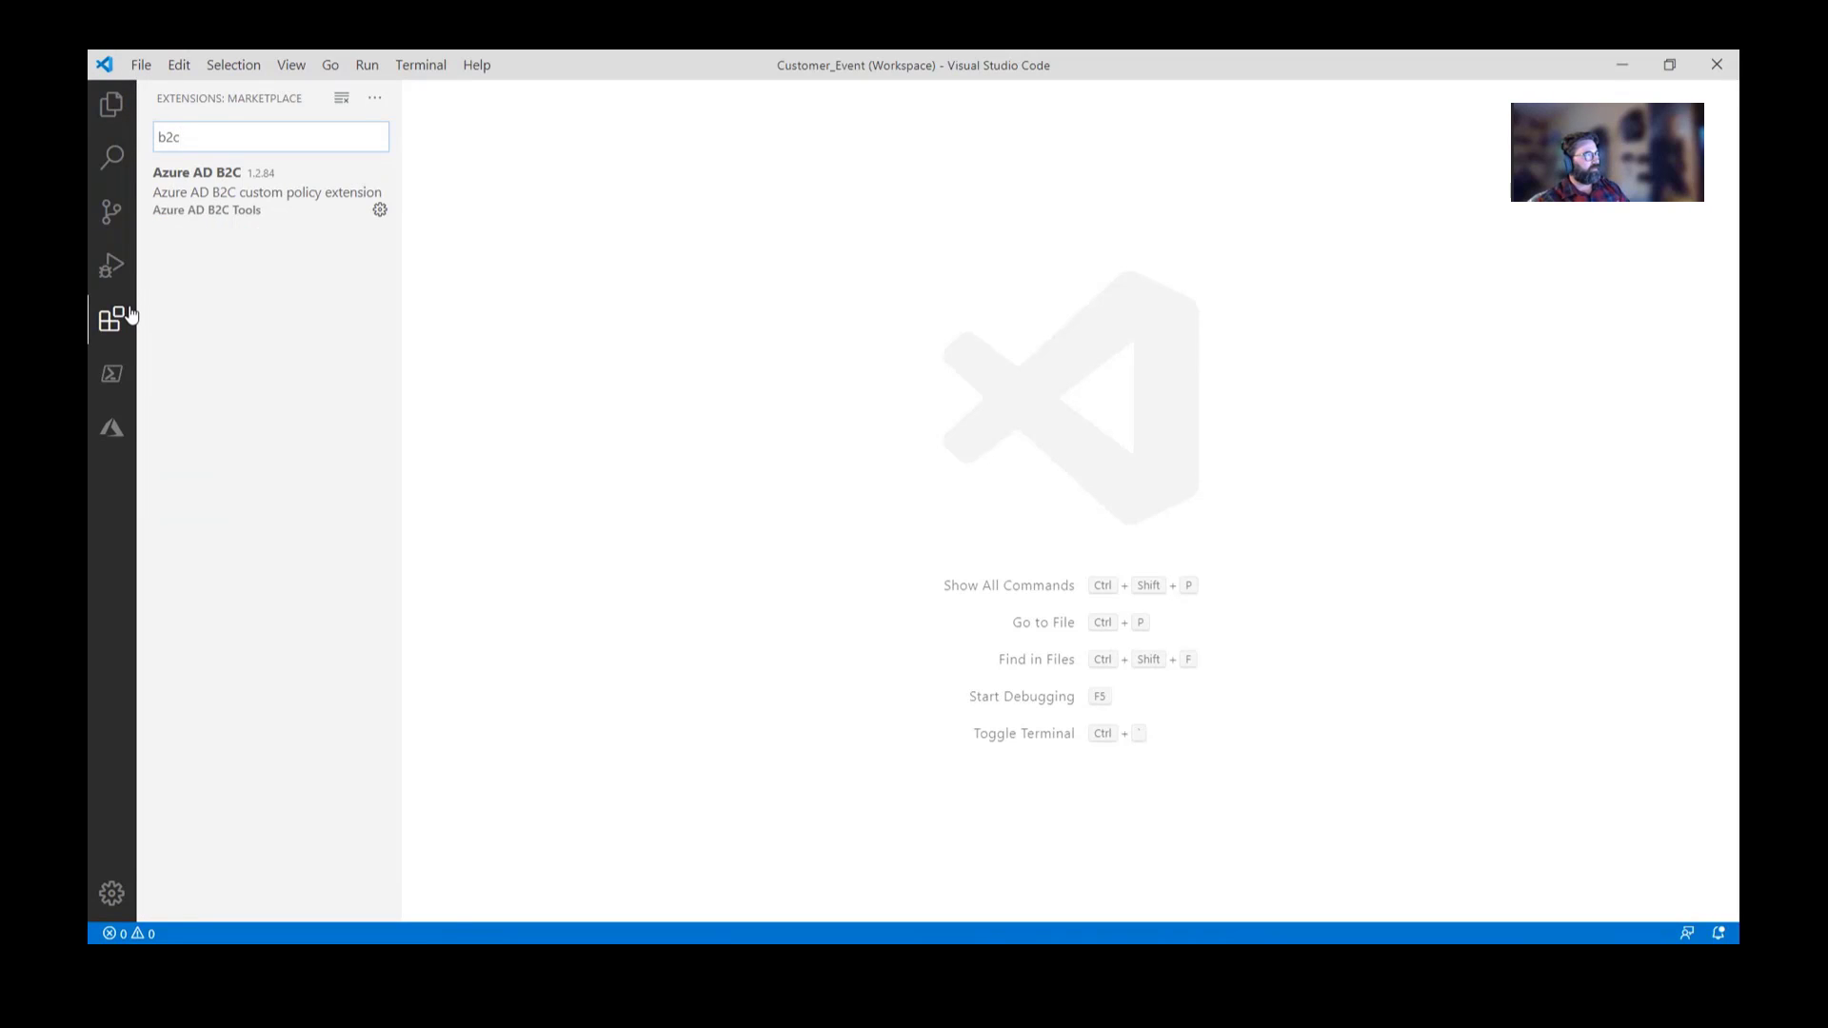
mouse_move(176, 192)
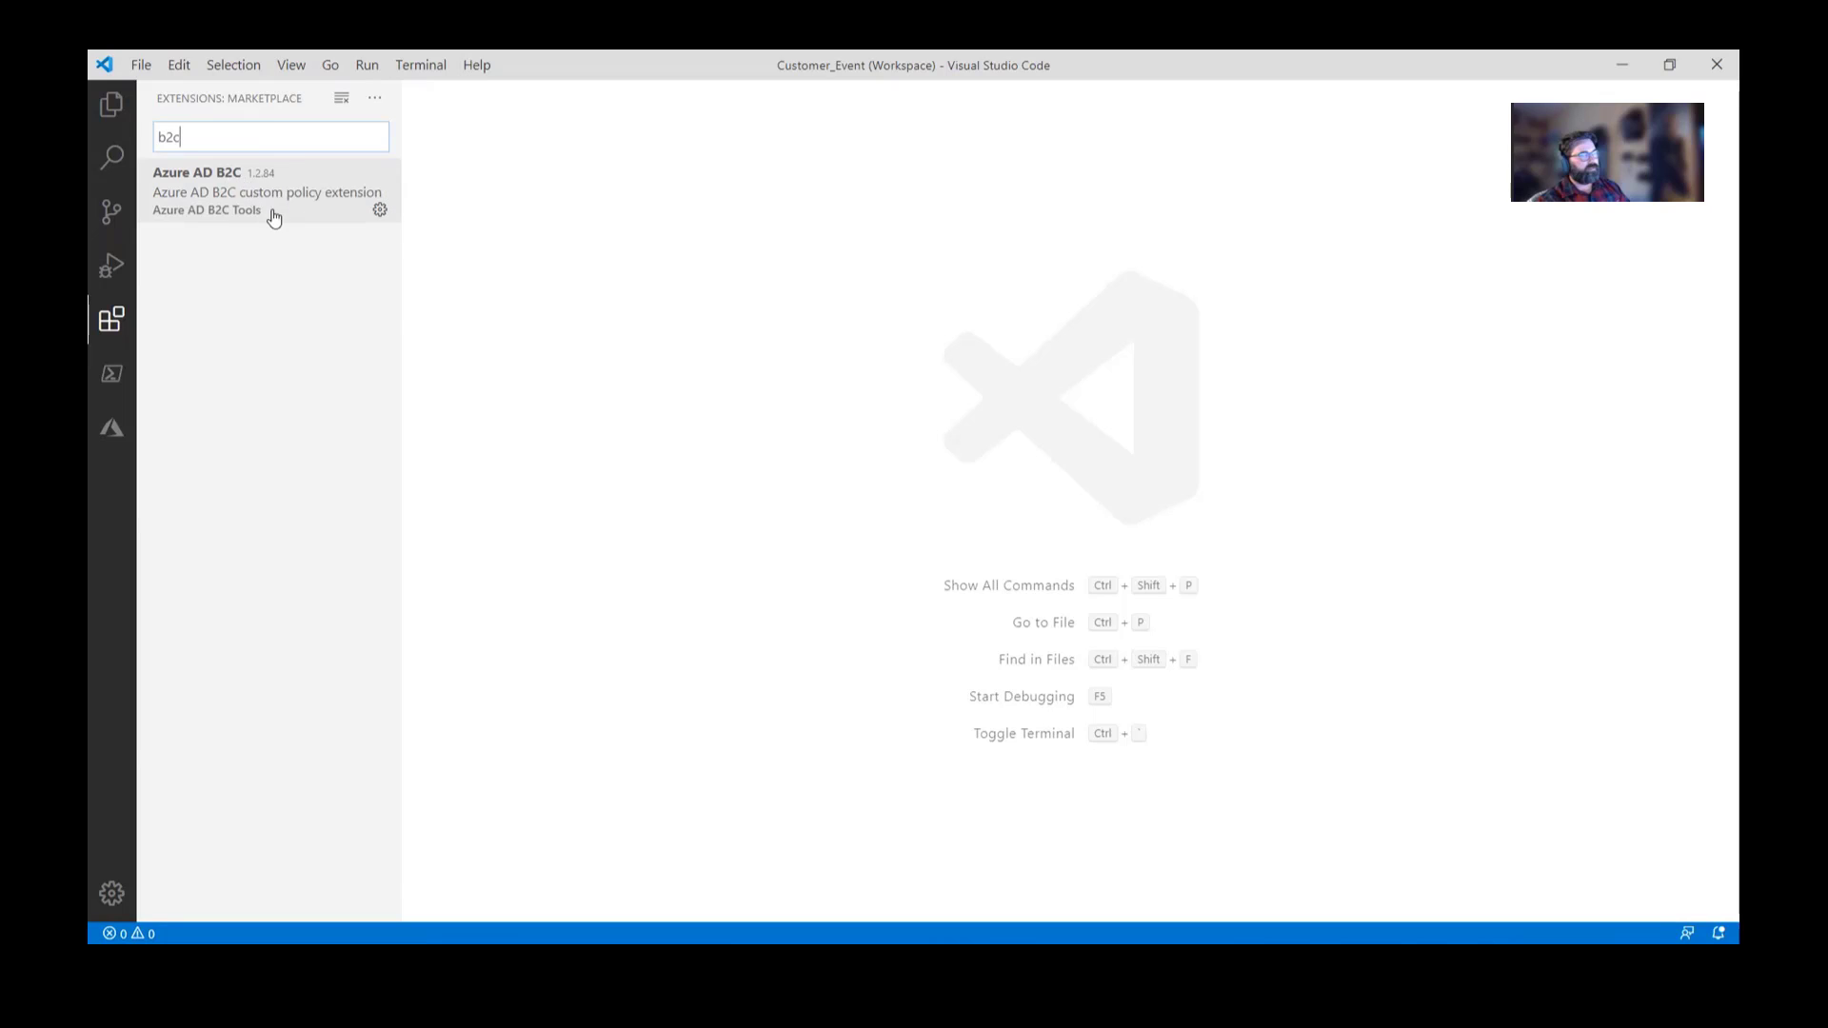
mouse_move(280, 216)
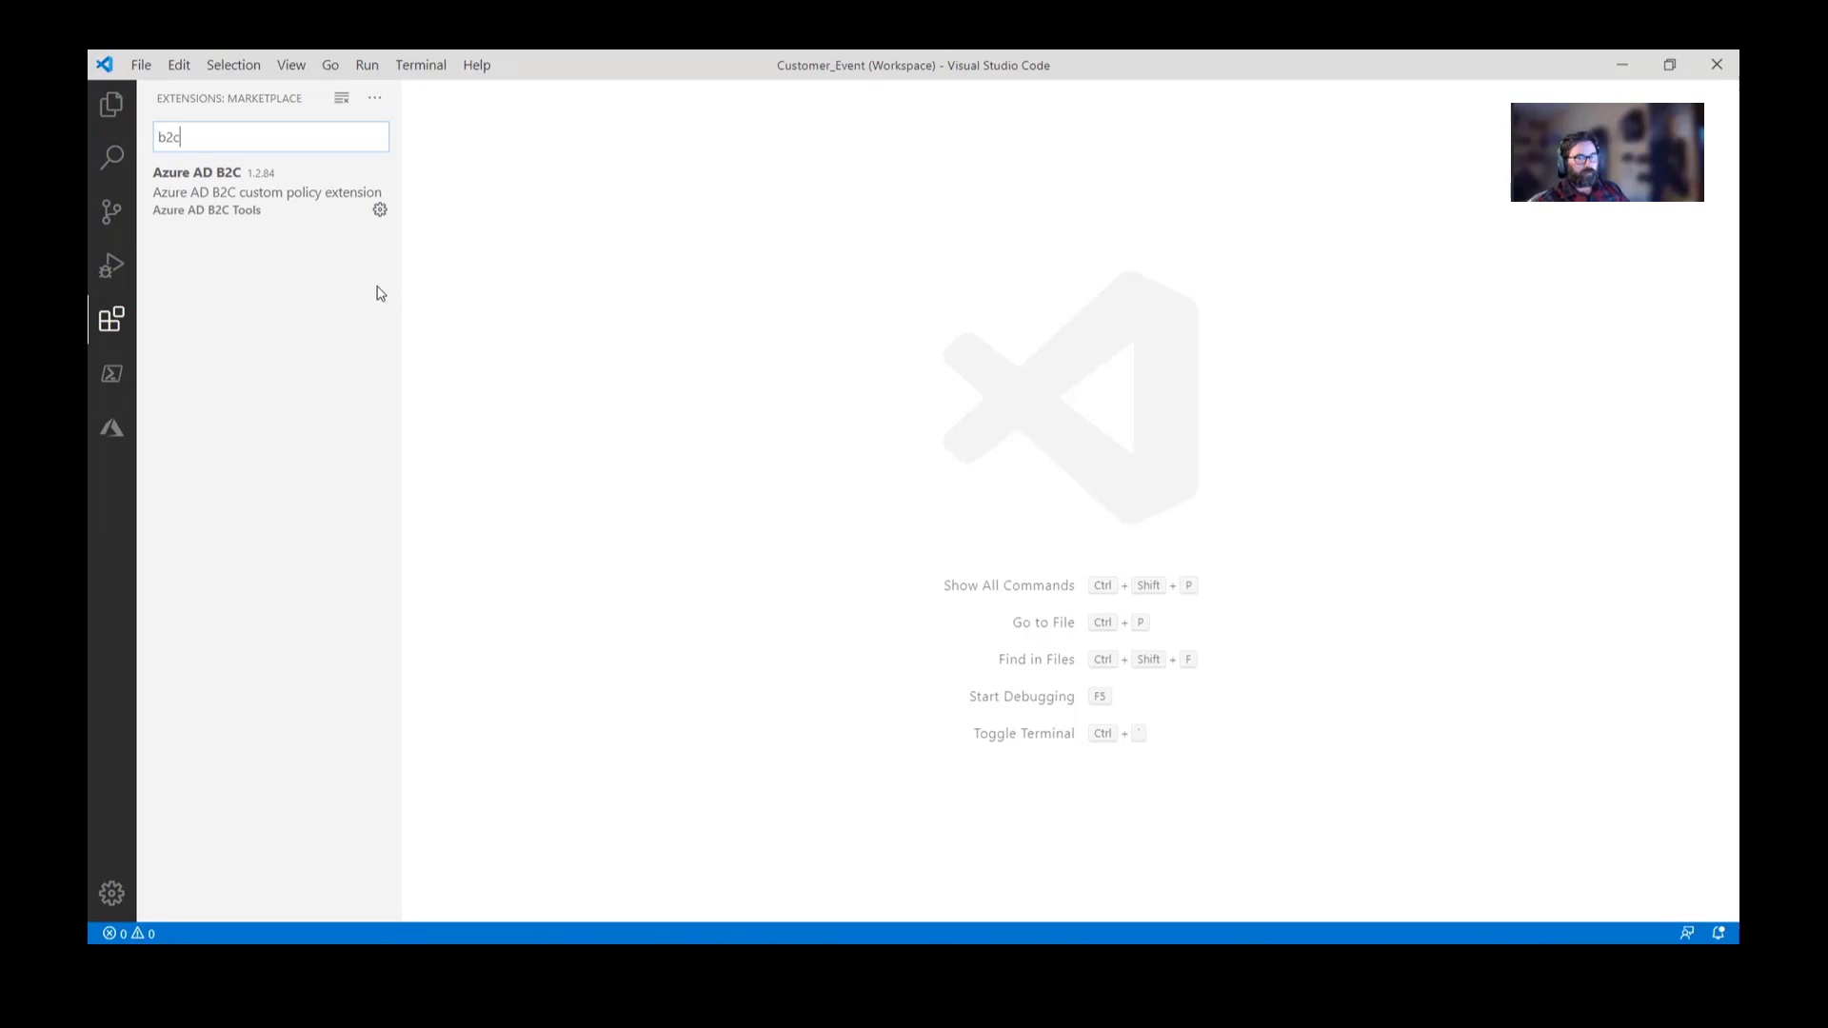
mouse_move(111, 105)
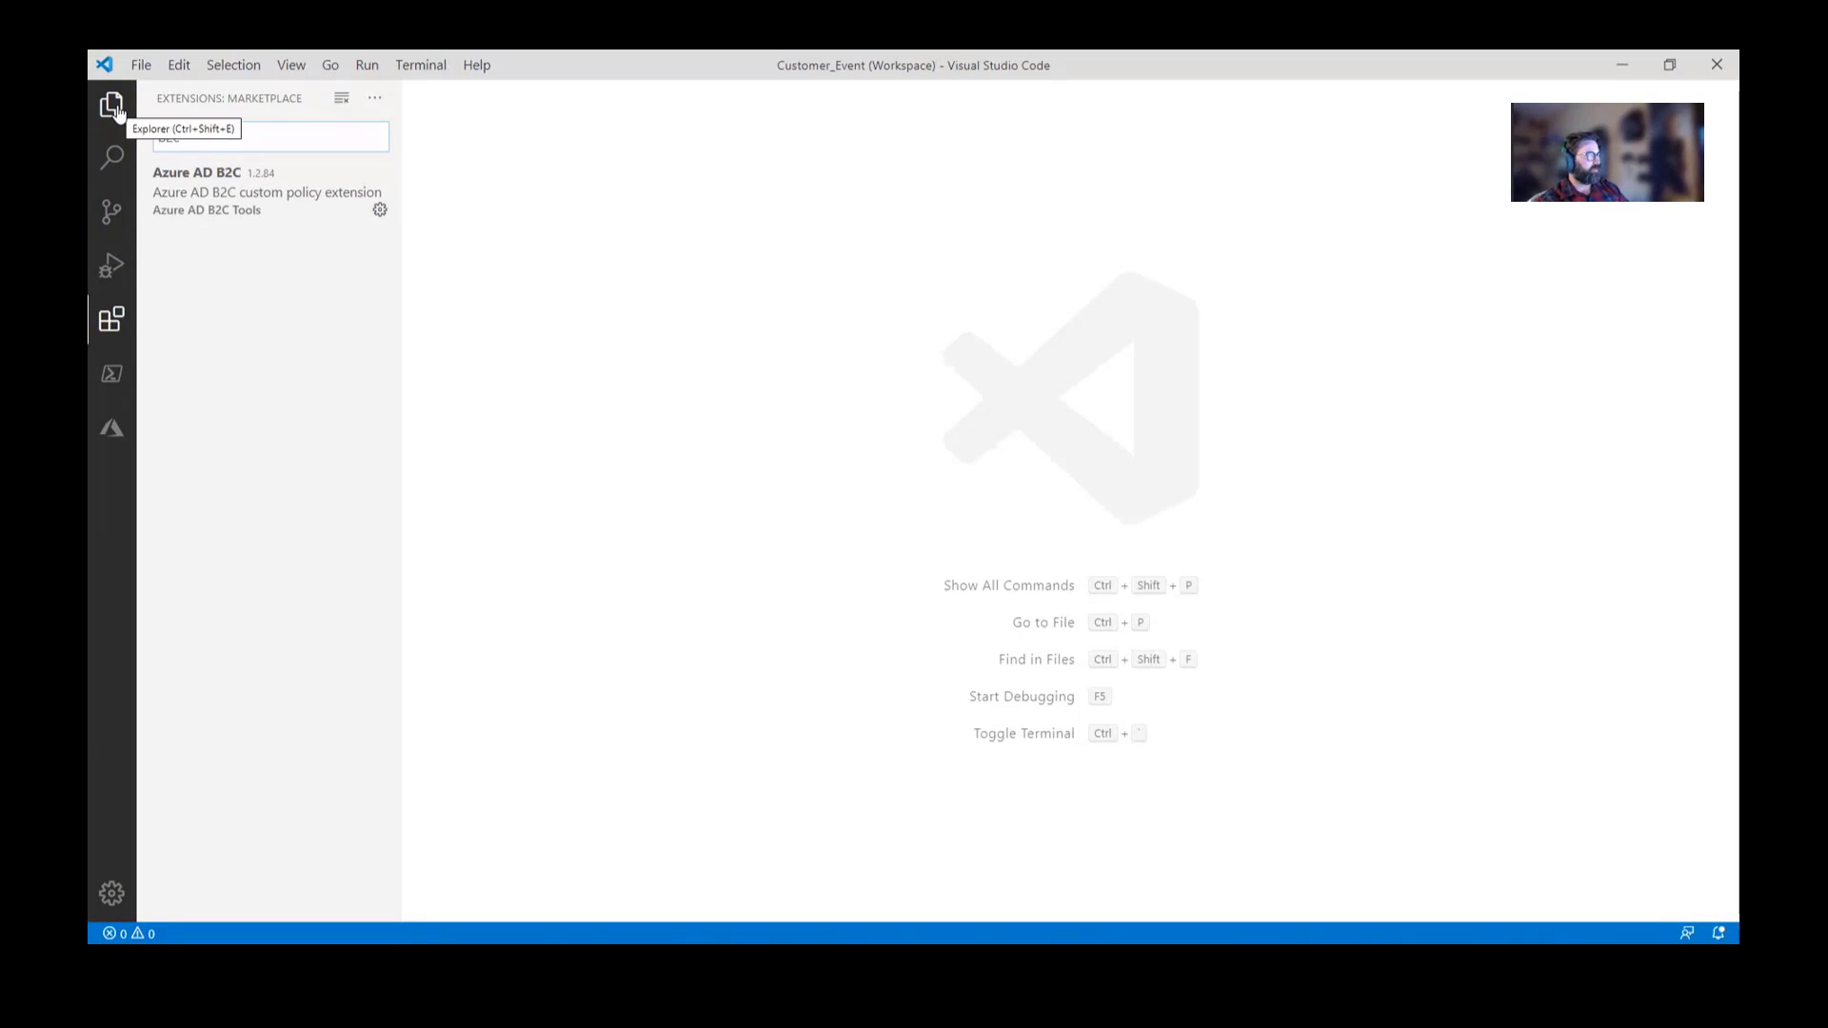
left_click(113, 104)
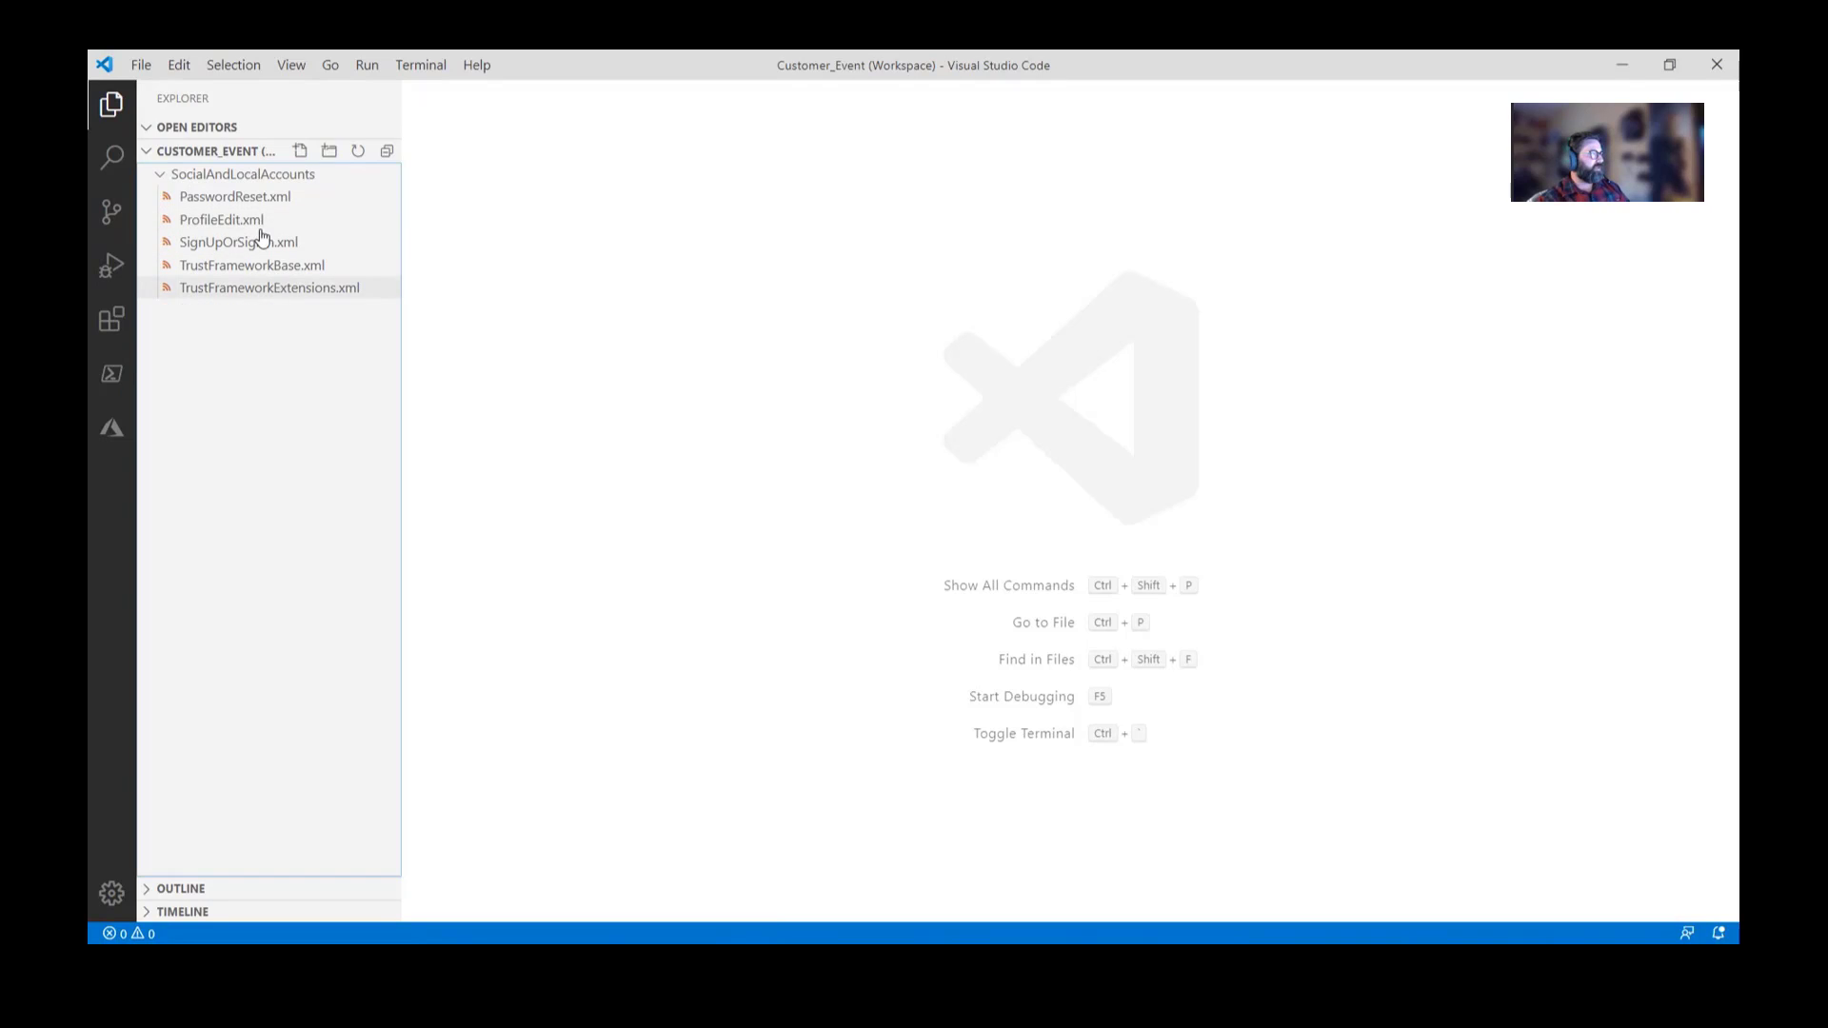
- Replace every yourtenant with ChadLabTest1 in PasswordReset.xml and ProfileEdit.xml
left_click(234, 196)
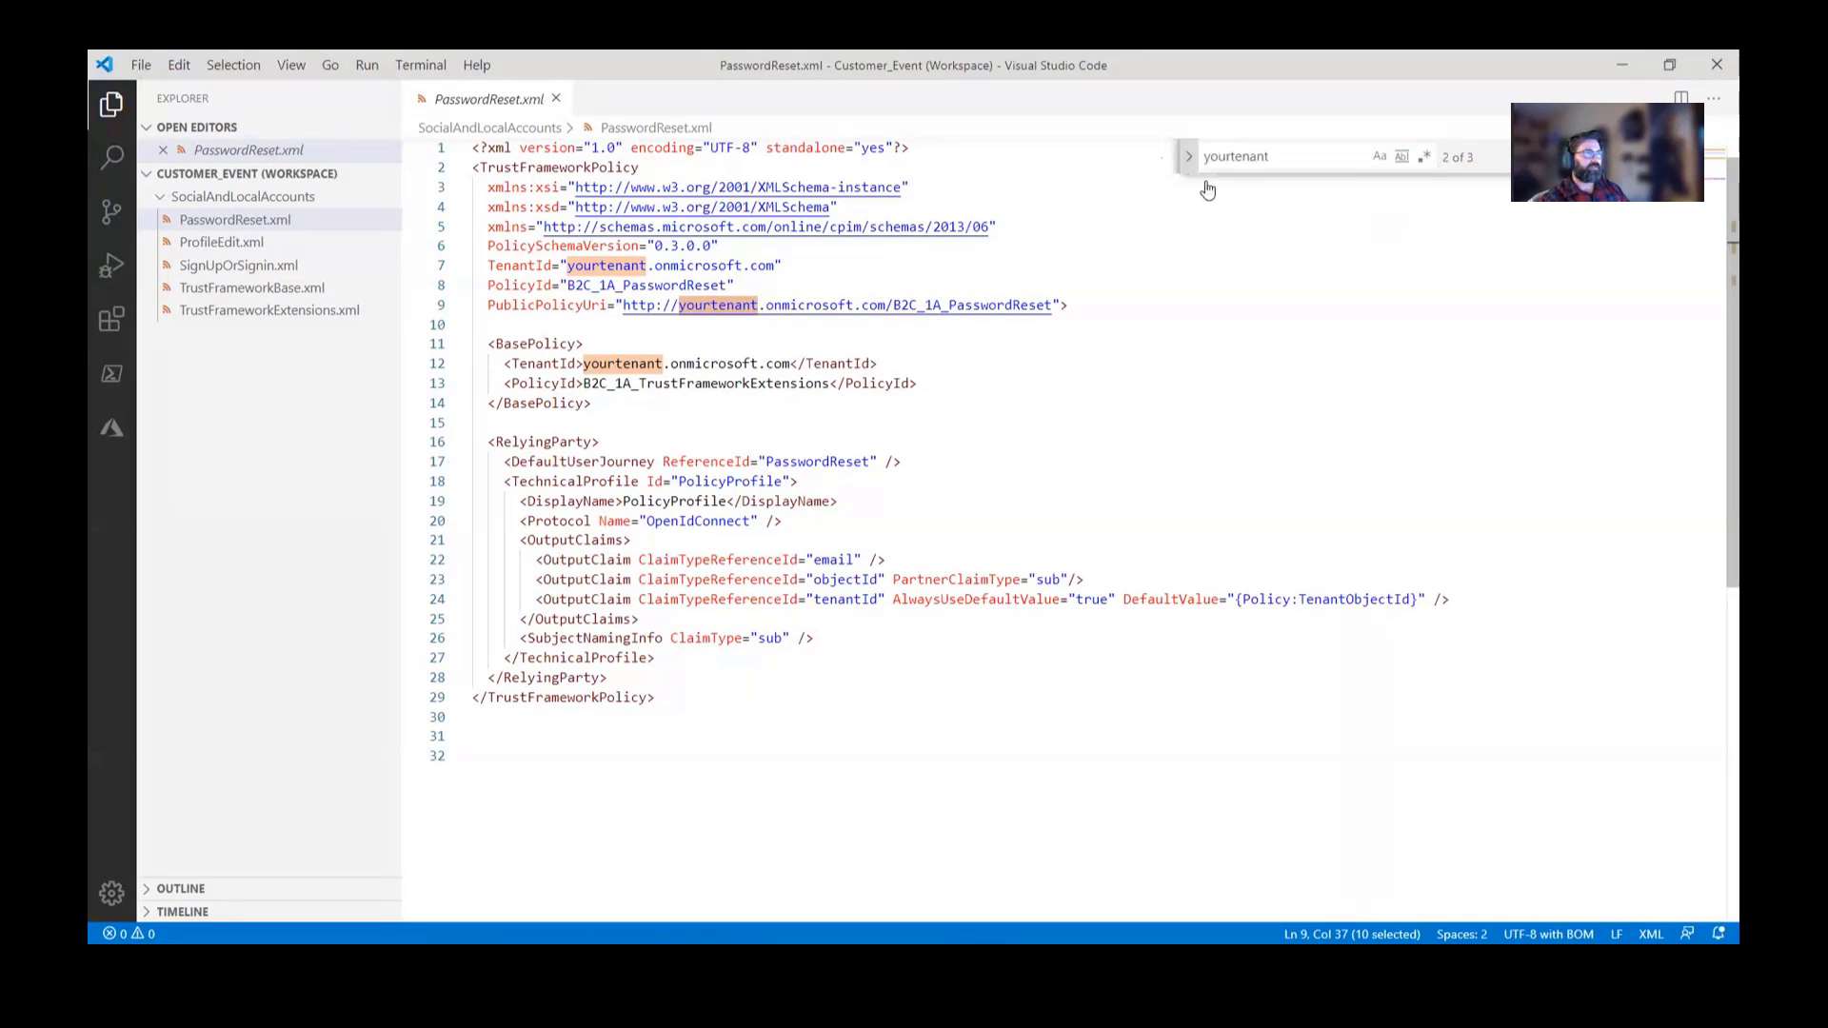
type("ChadLabTest1")
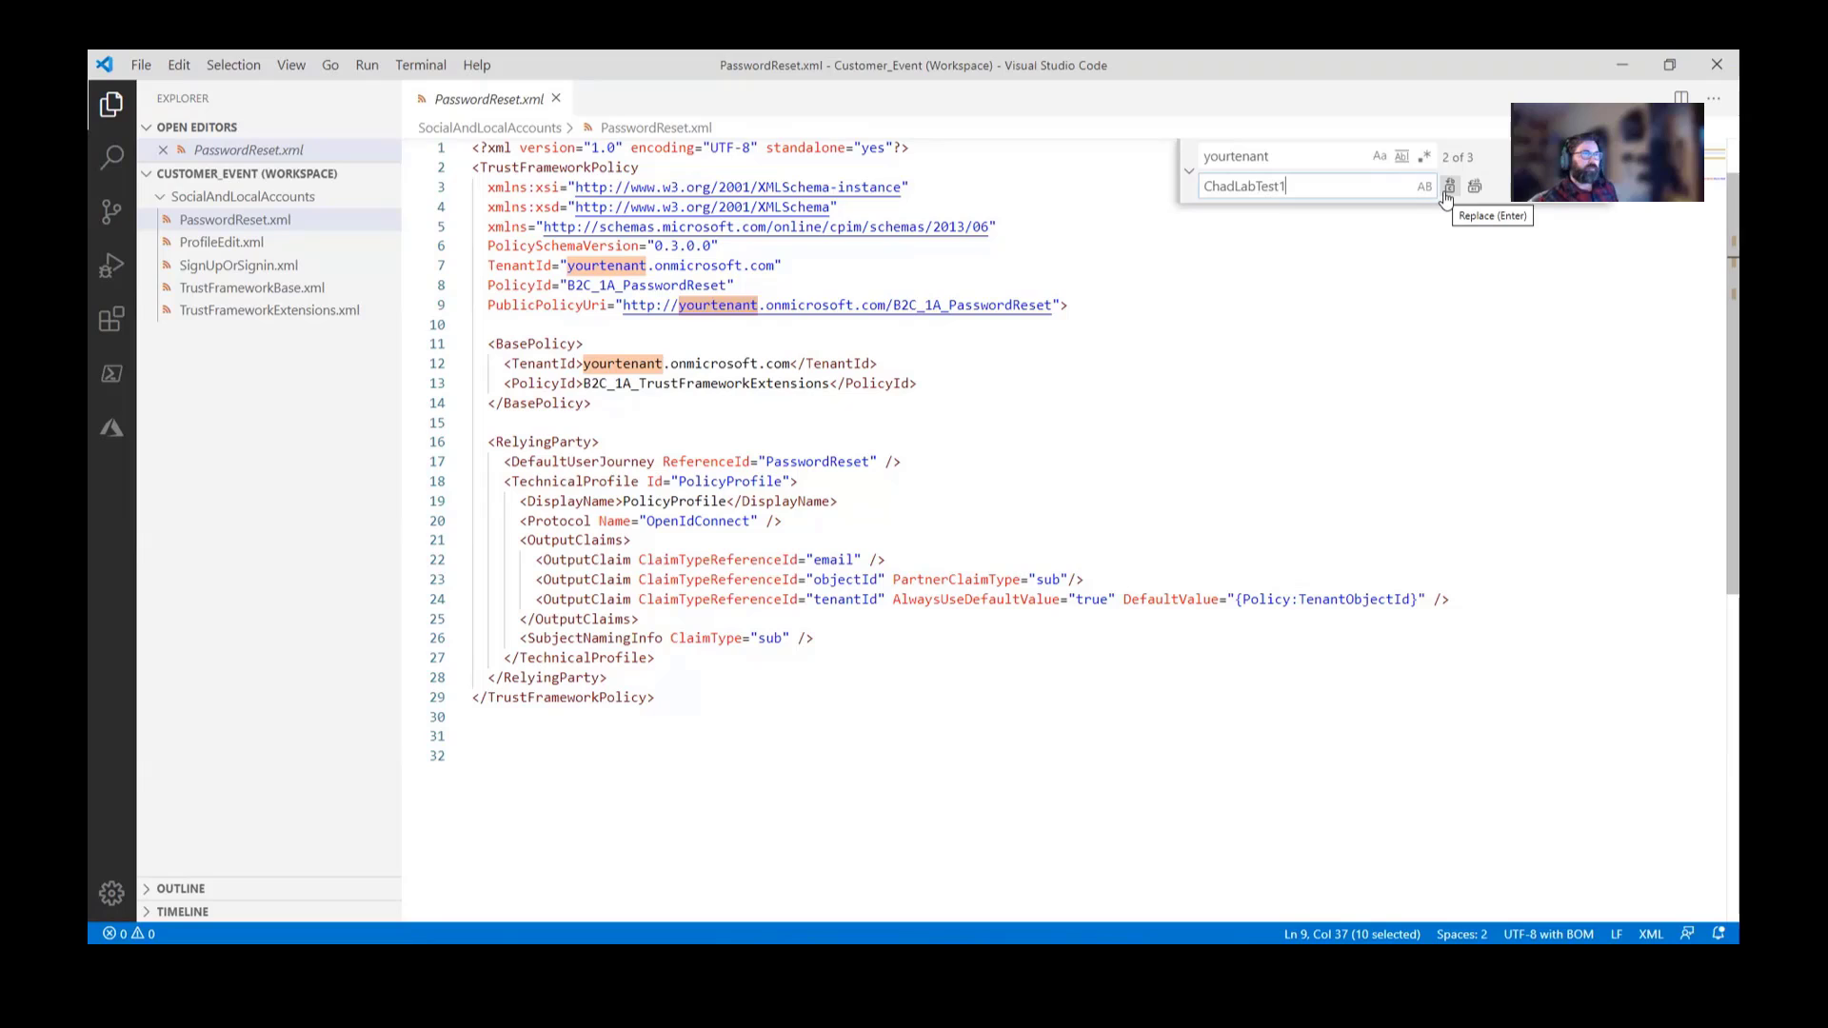
left_click(1474, 187)
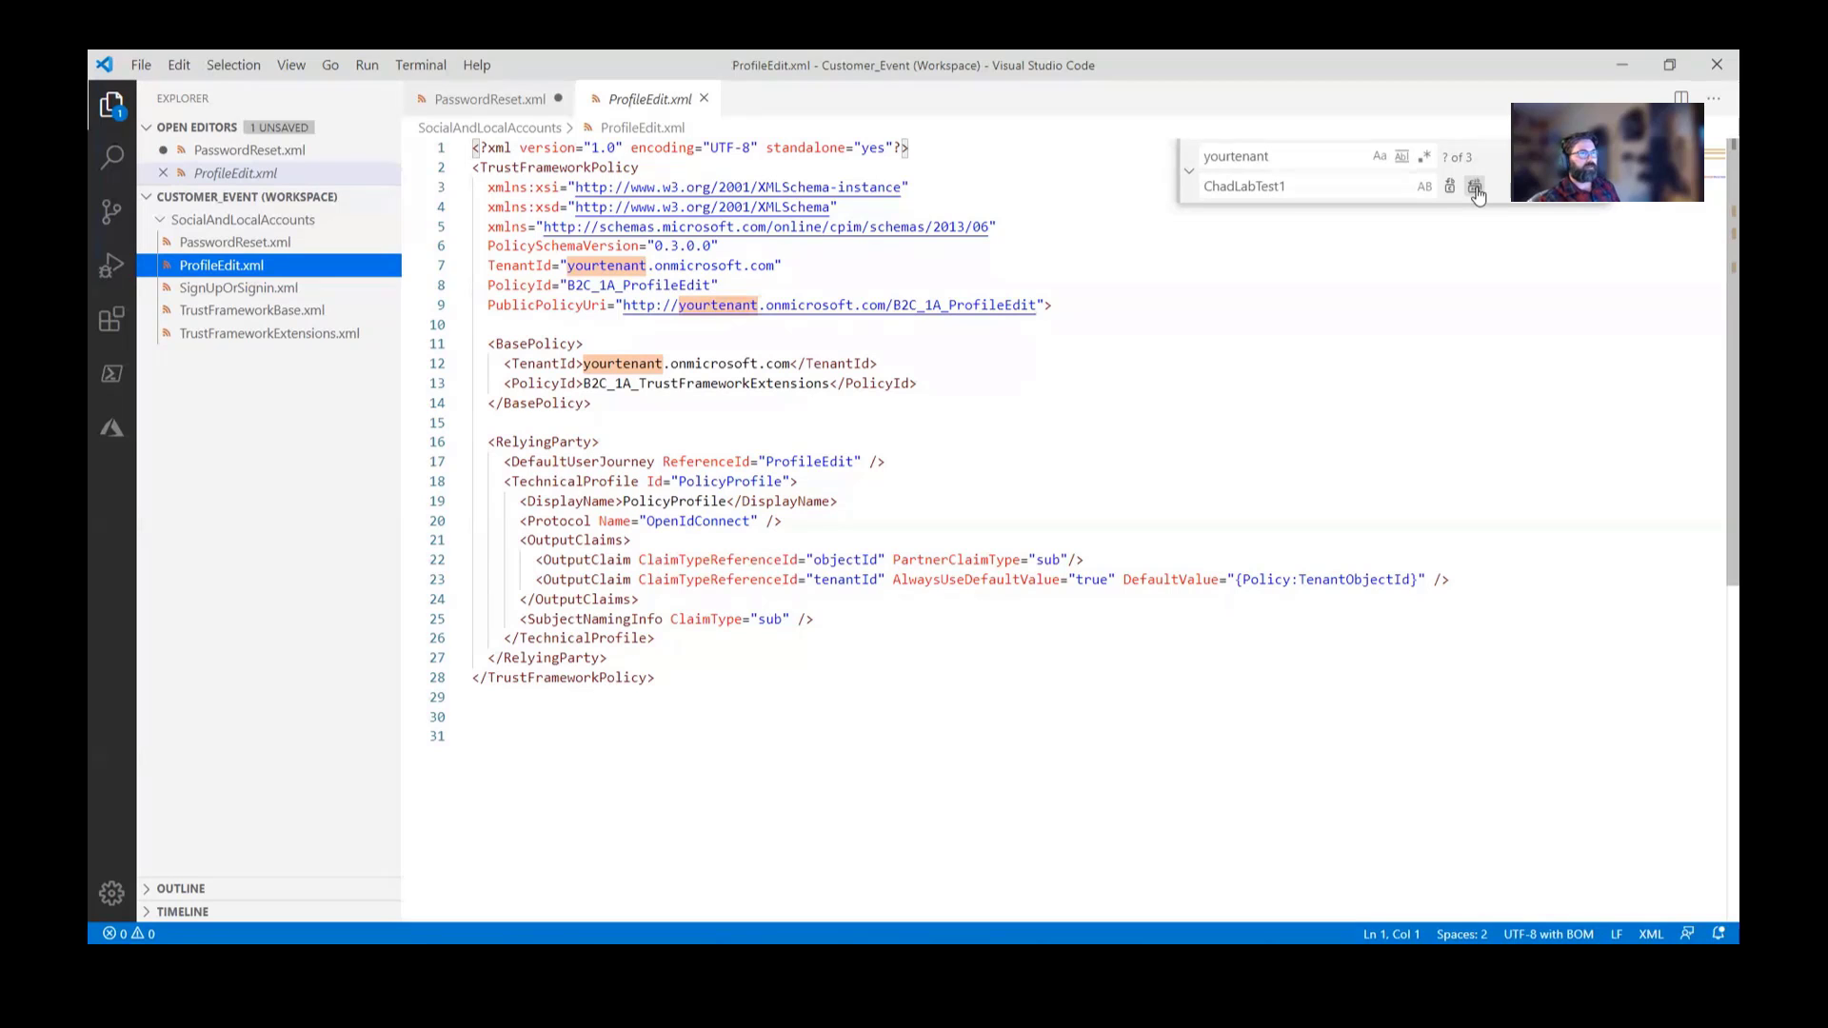
left_click(1474, 186)
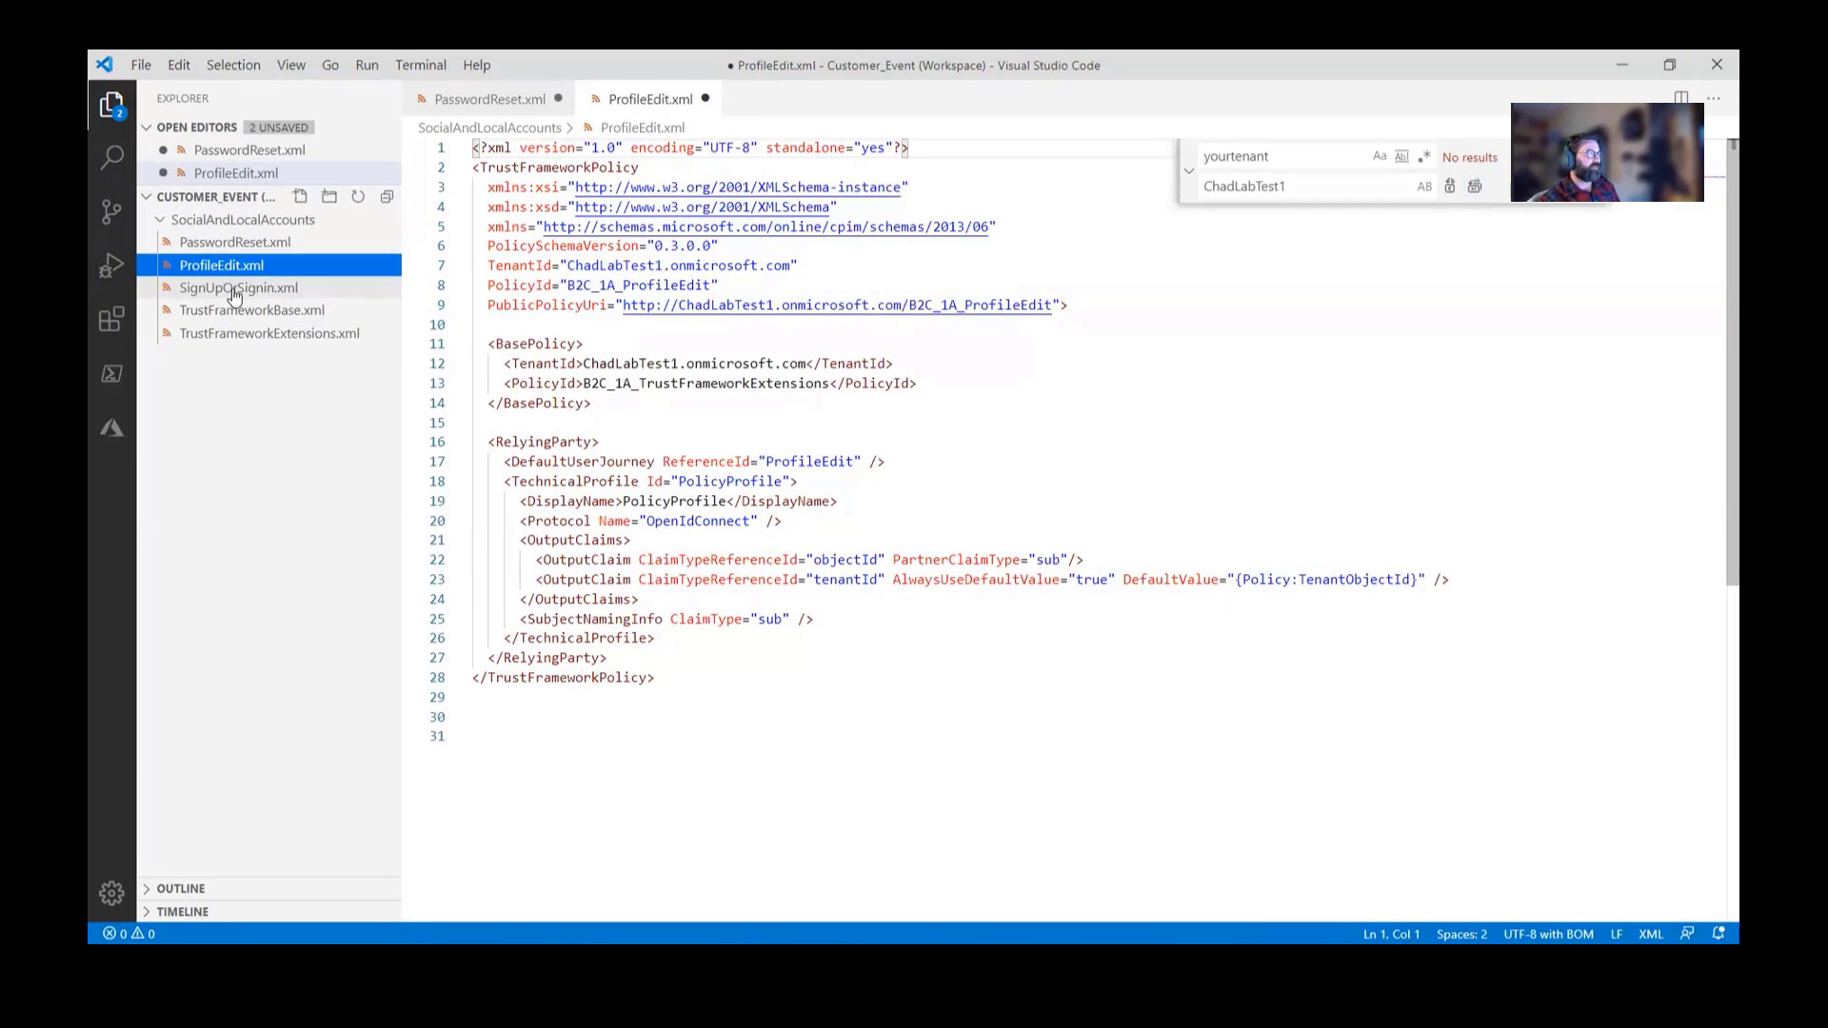
- Replace yourtenant with ChadLabTest1 in SignUpOrSignin.xml, TrustFrameworkBase.xml and TrustFrameworkExtensions.xml
left_click(239, 287)
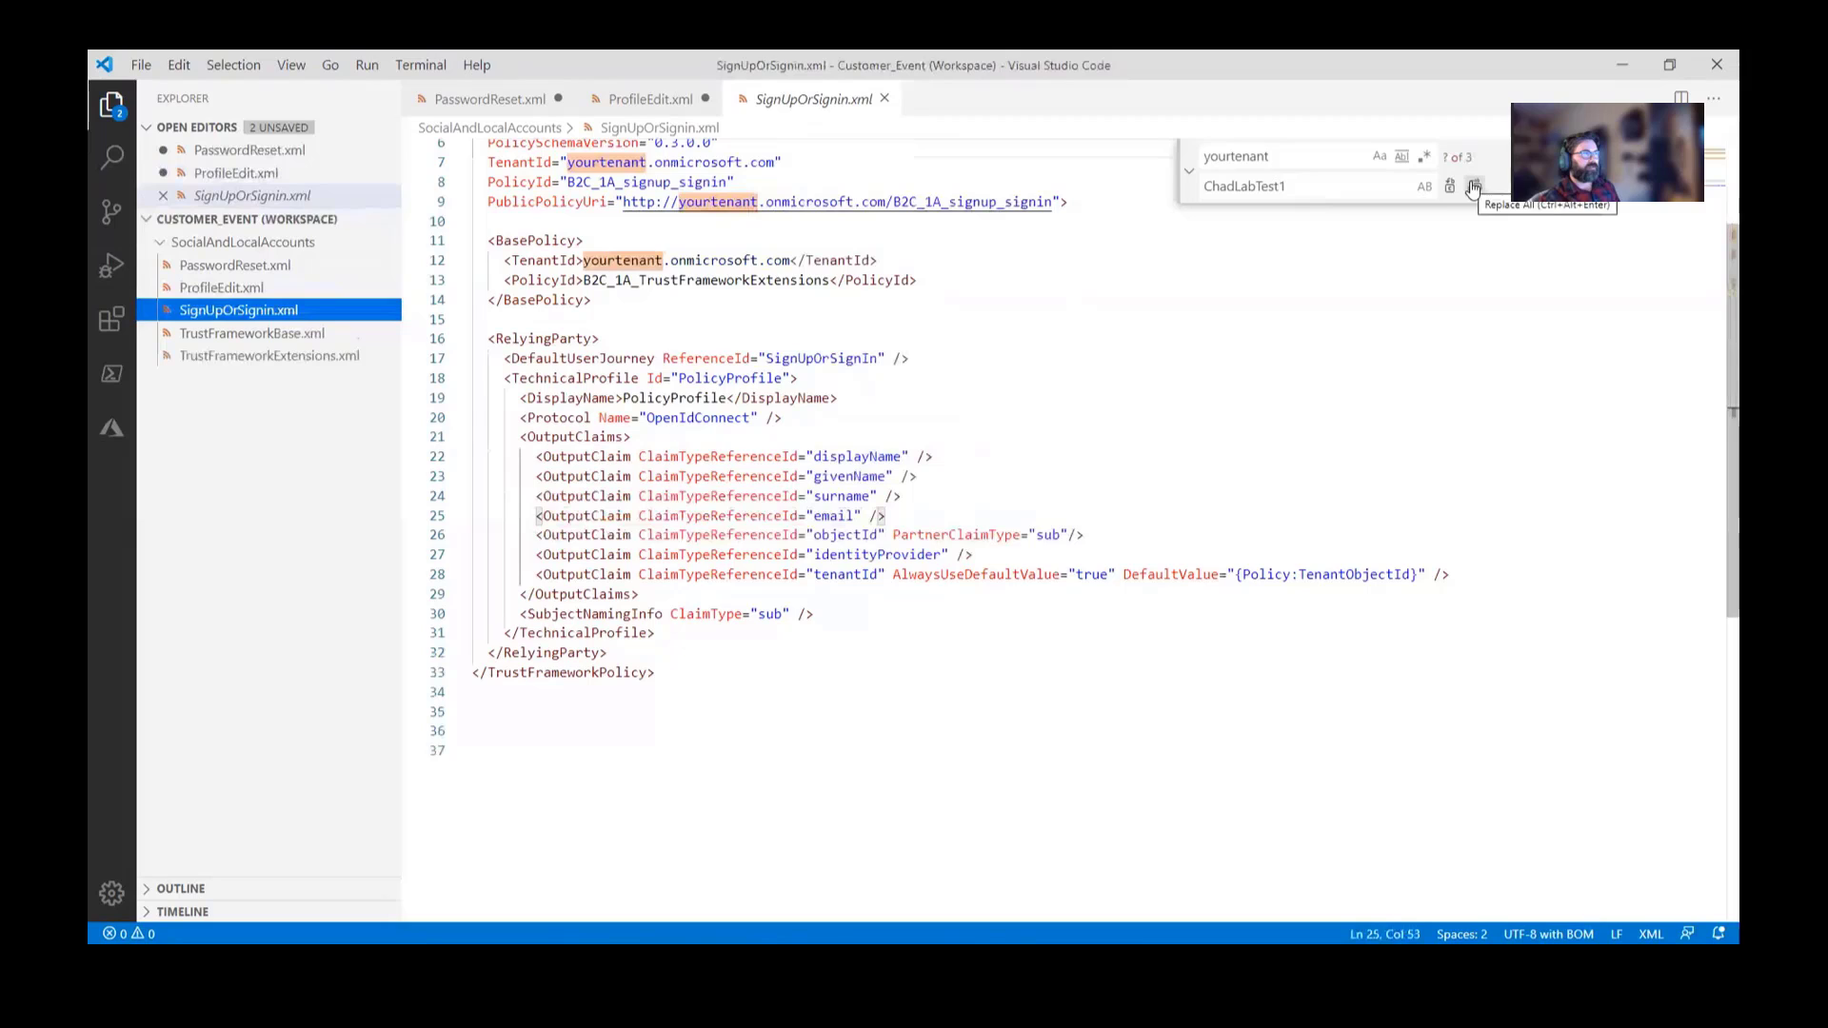
left_click(1473, 186)
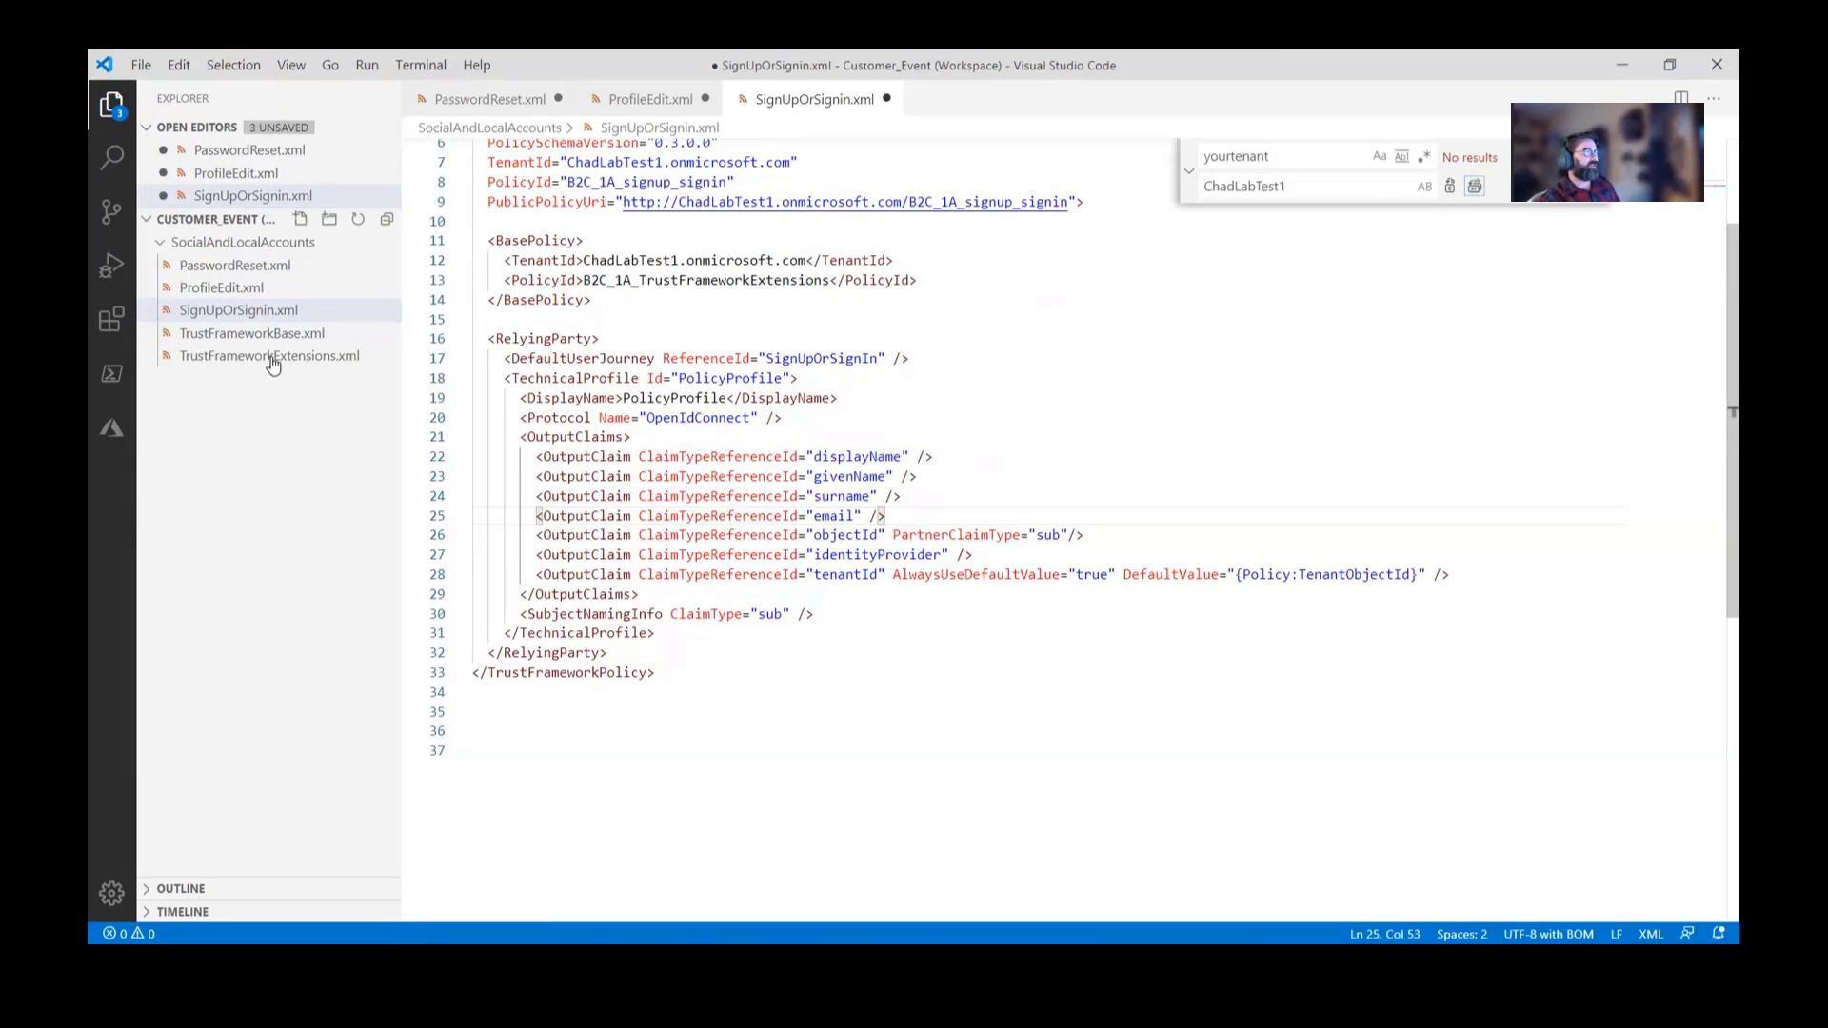
left_click(251, 332)
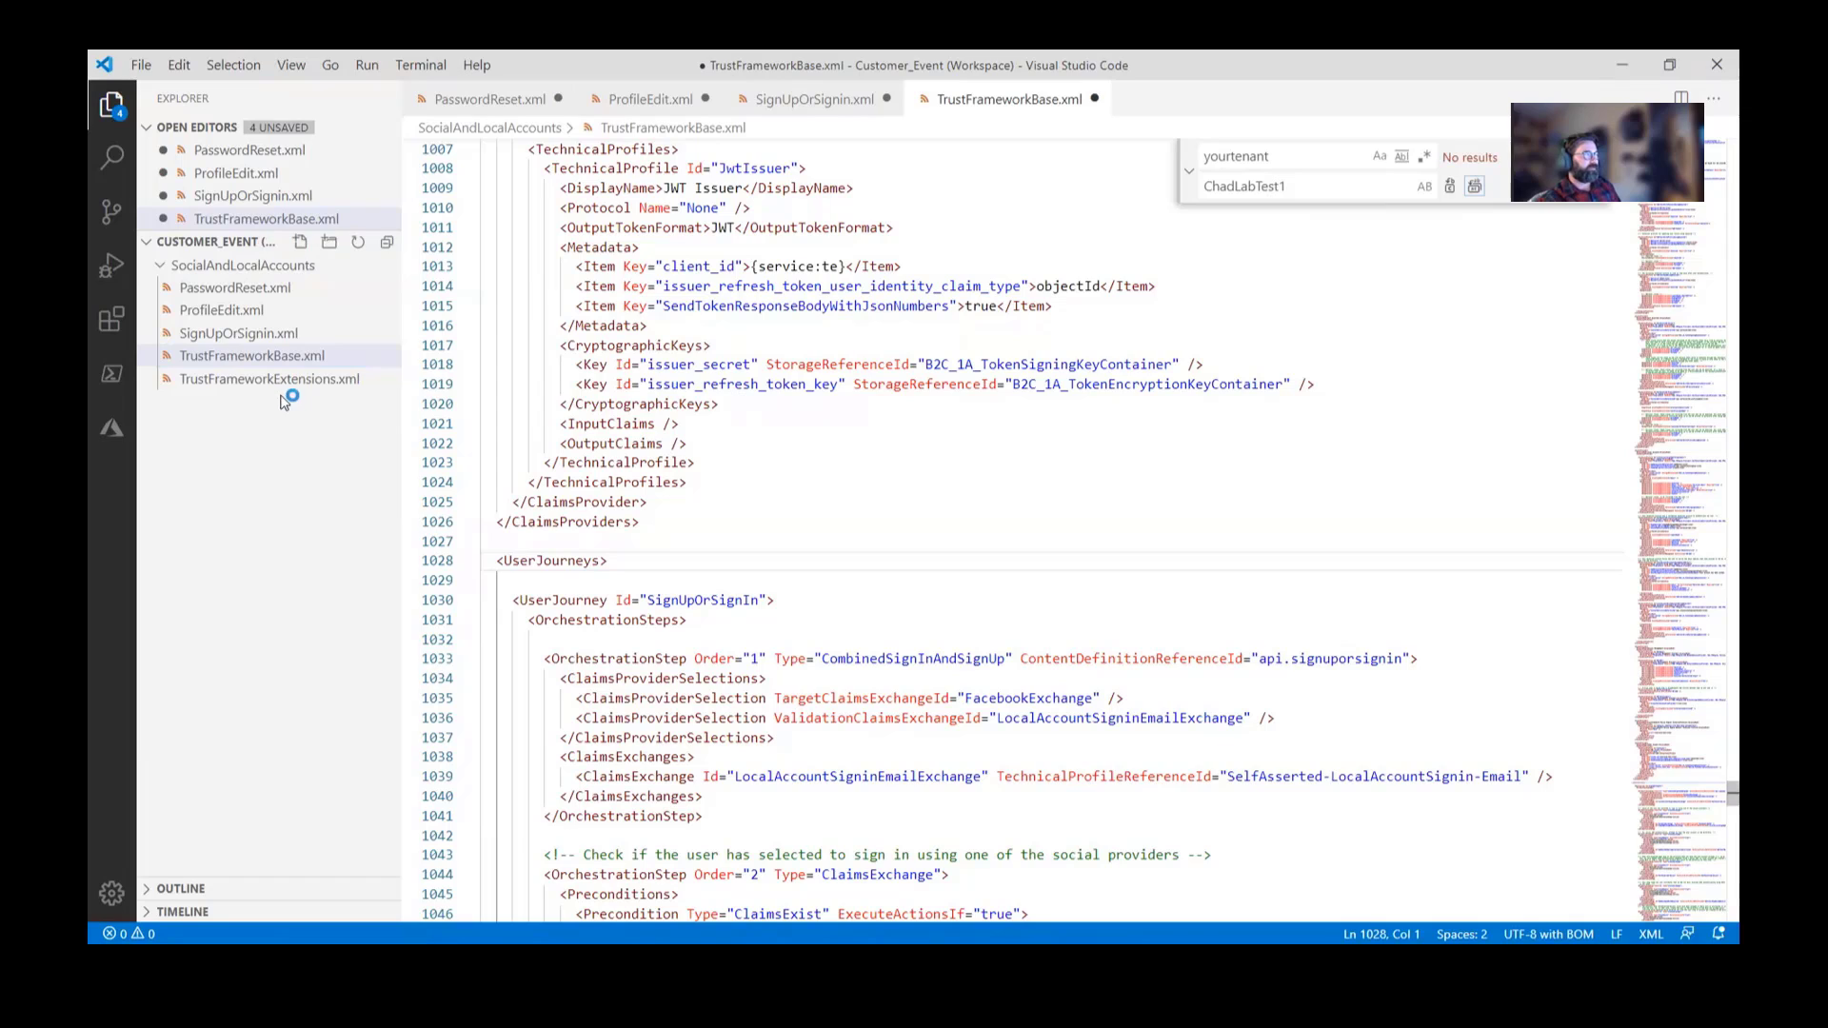
left_click(268, 379)
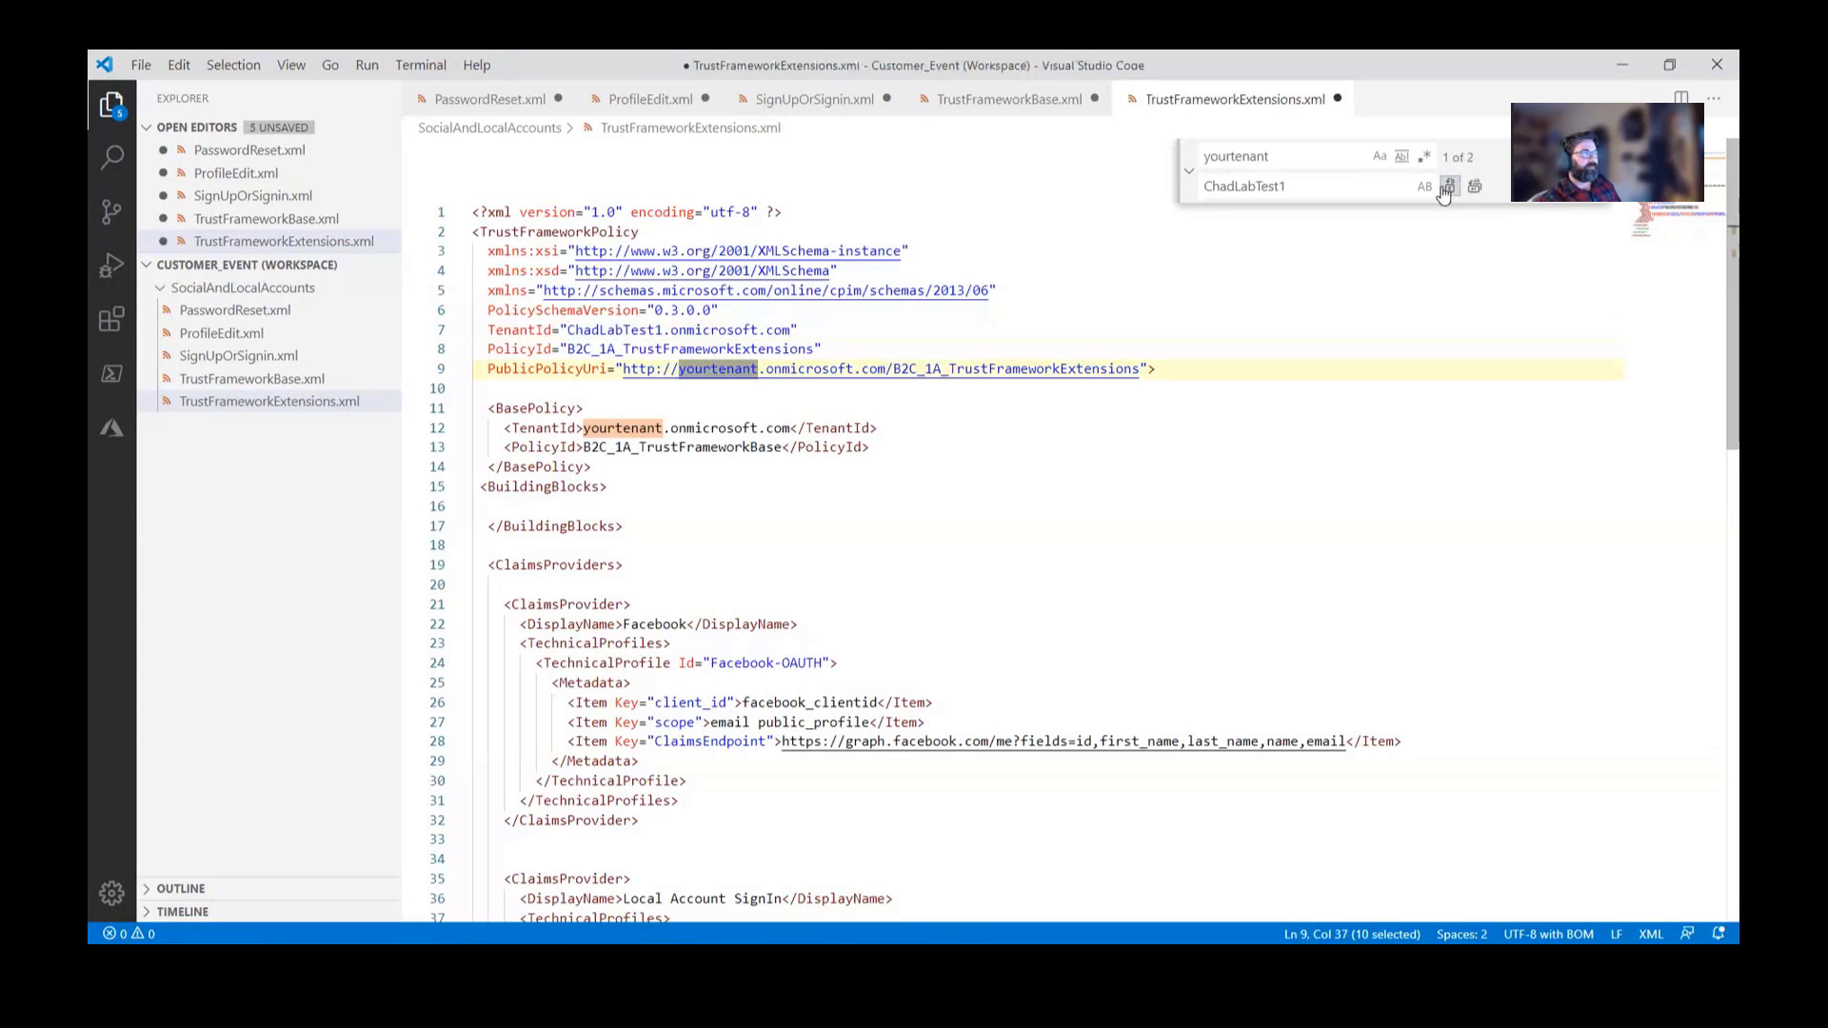
left_click(1448, 187)
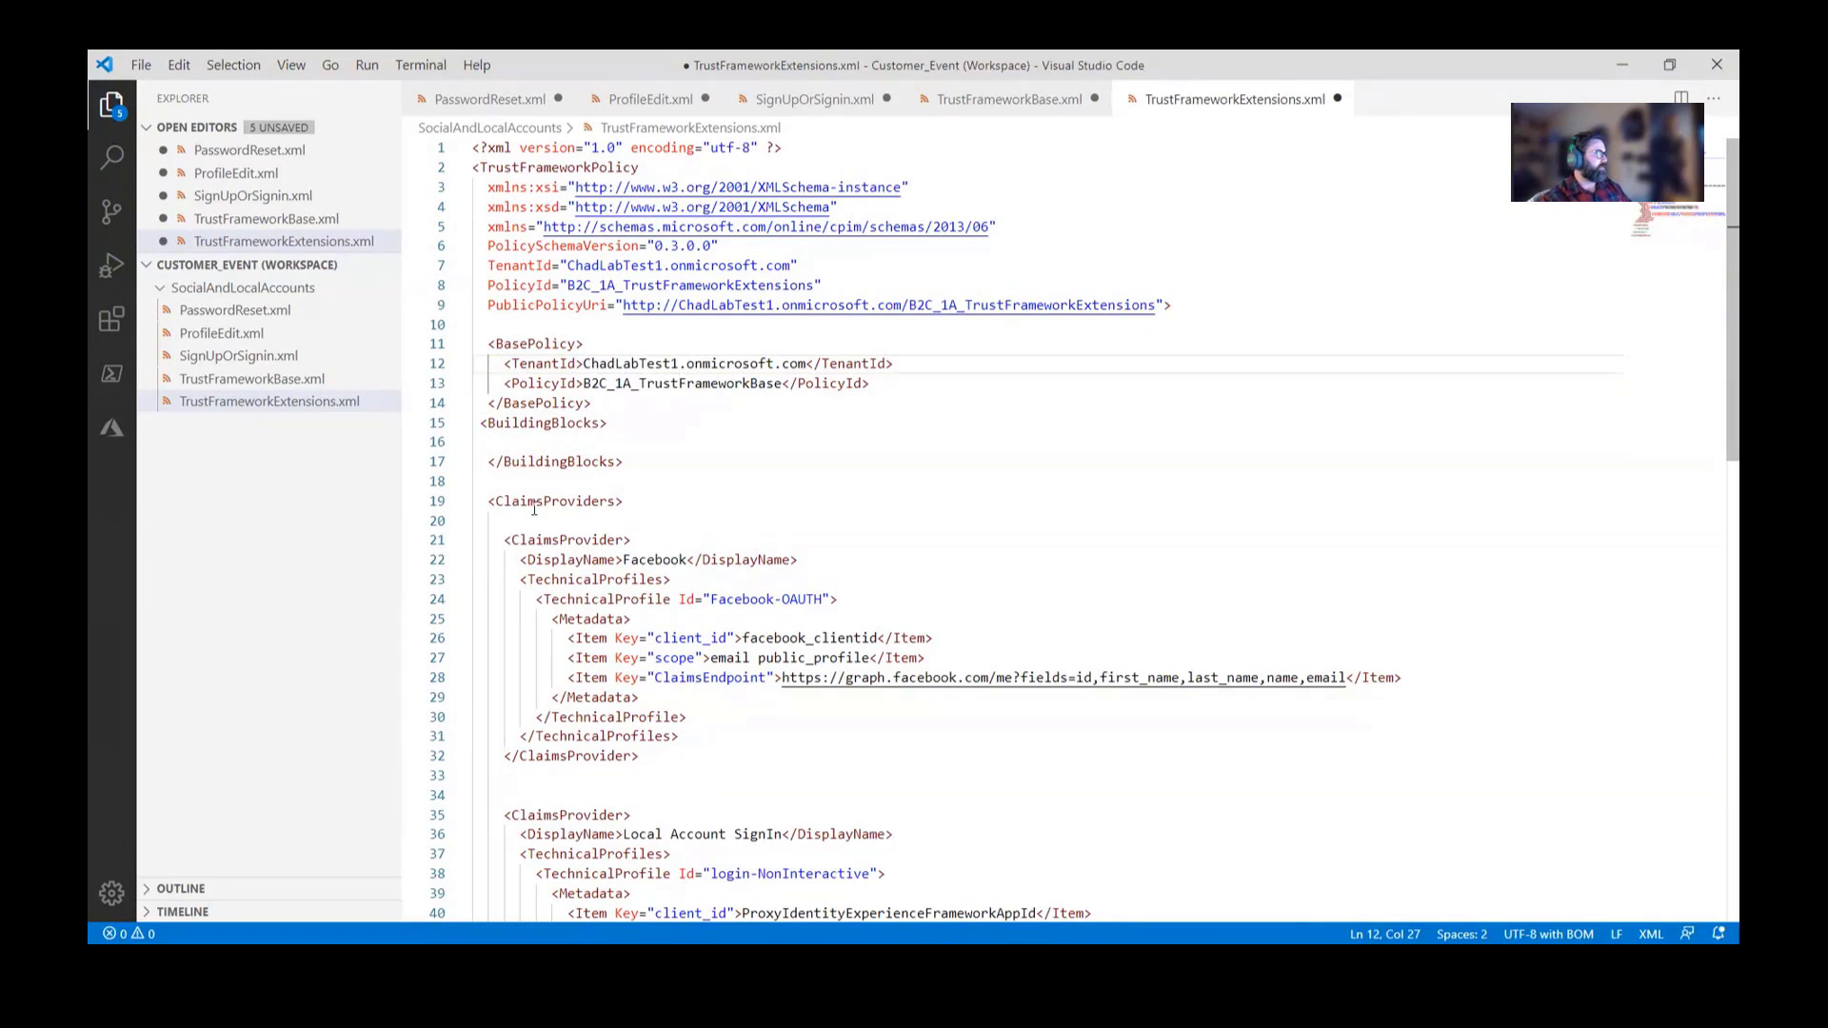
- Save all five edited policy files and scroll to the Local Account SignIn claims provider
left_click(140, 64)
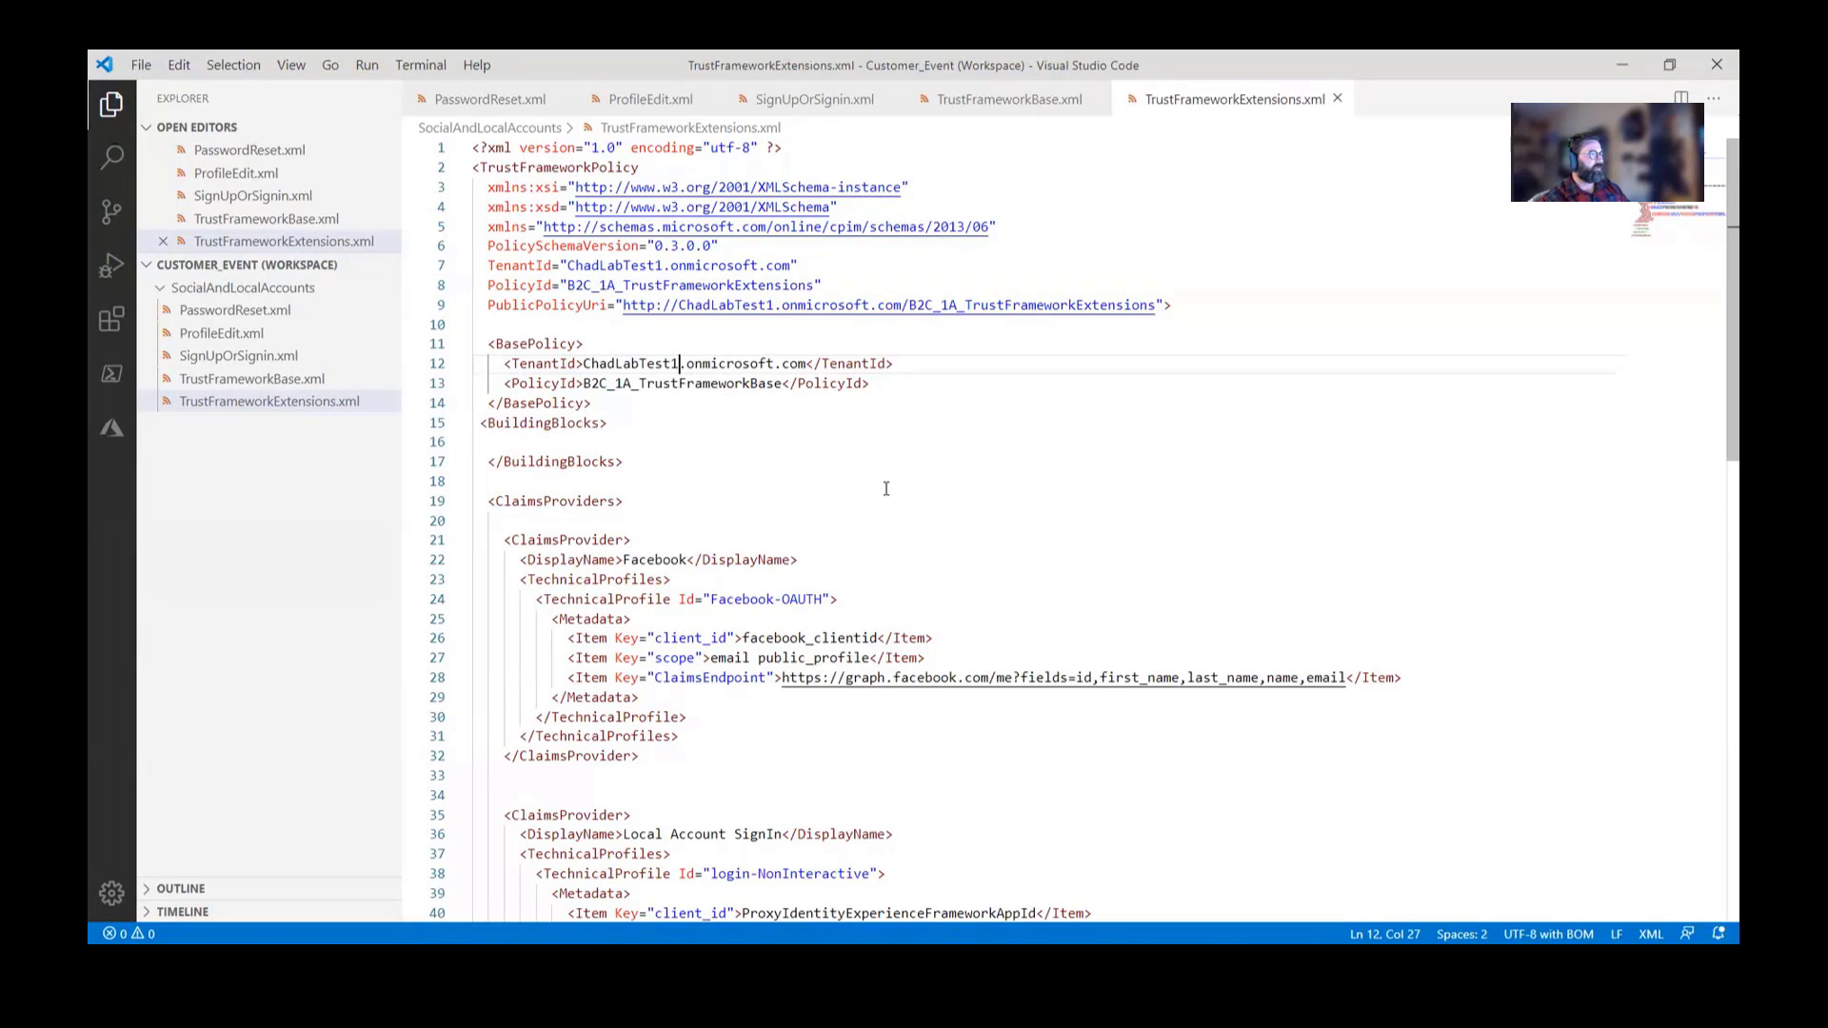
scroll("down", 3)
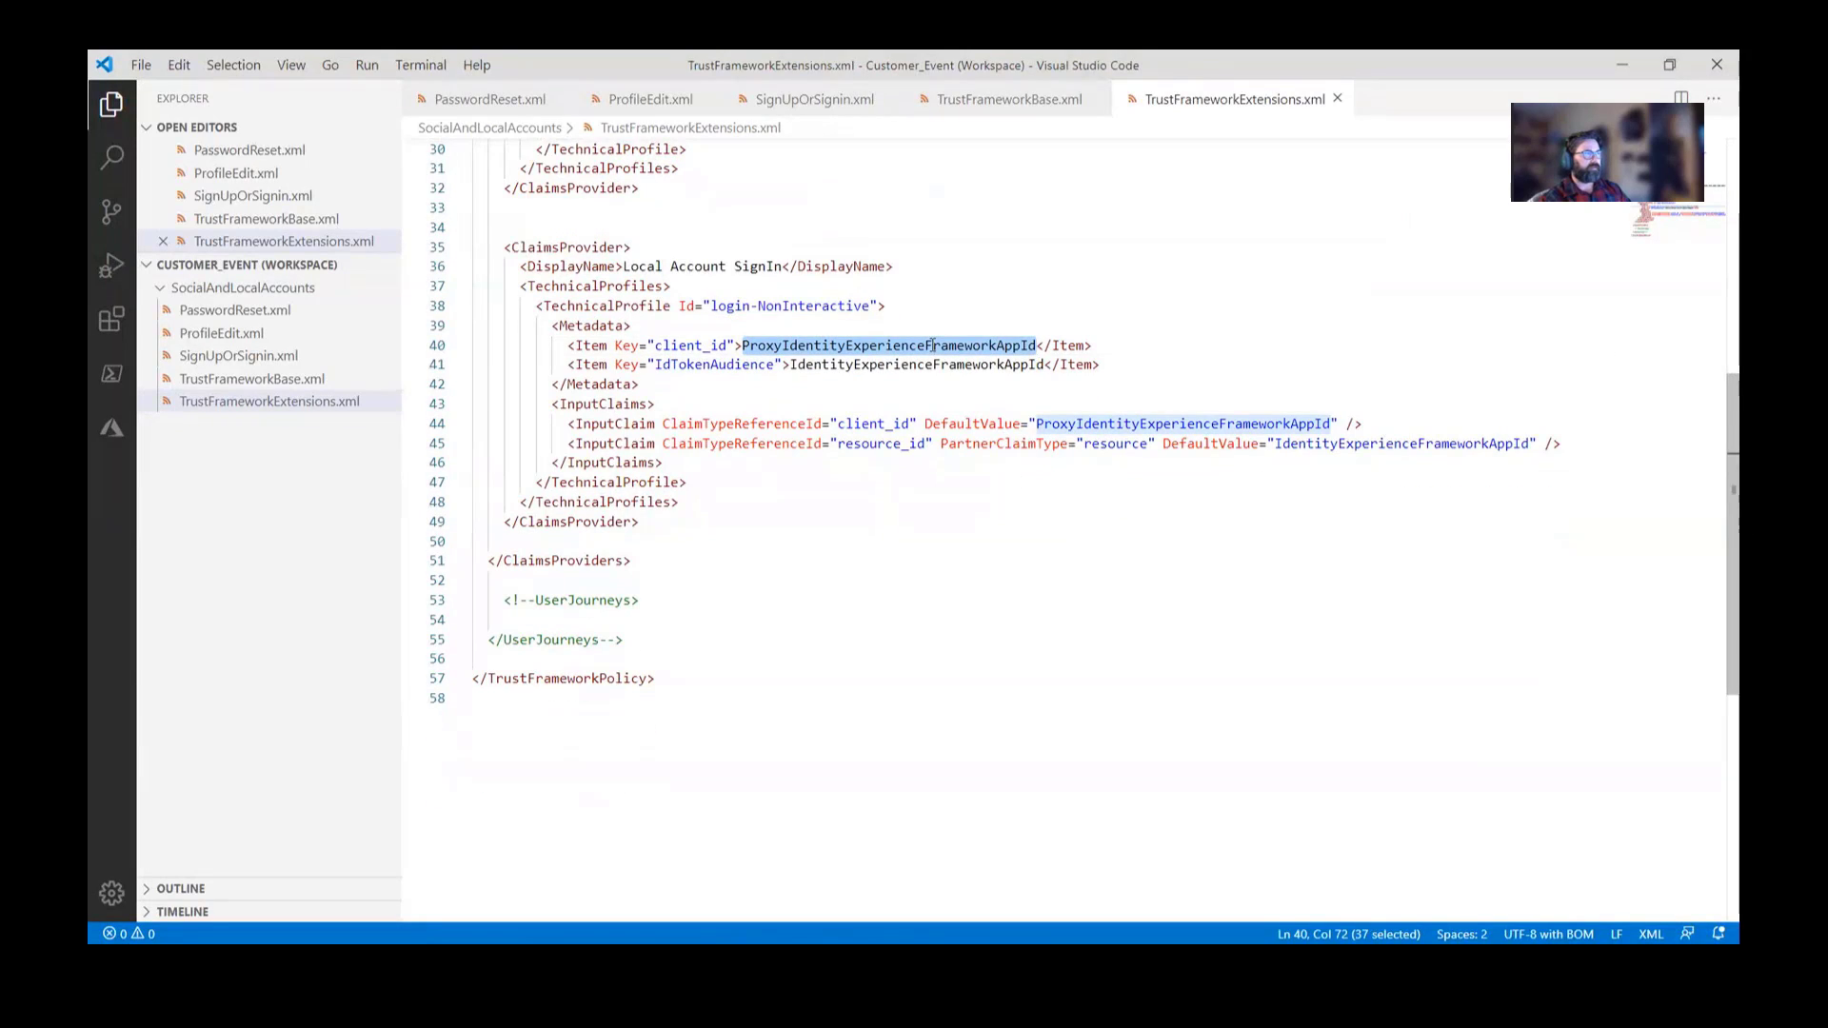
- Replace the ProxyIdentityExperienceFrameworkAppId and IdentityExperienceFrameworkAppId placeholders with their real GUIDs
key("Ctrl+f")
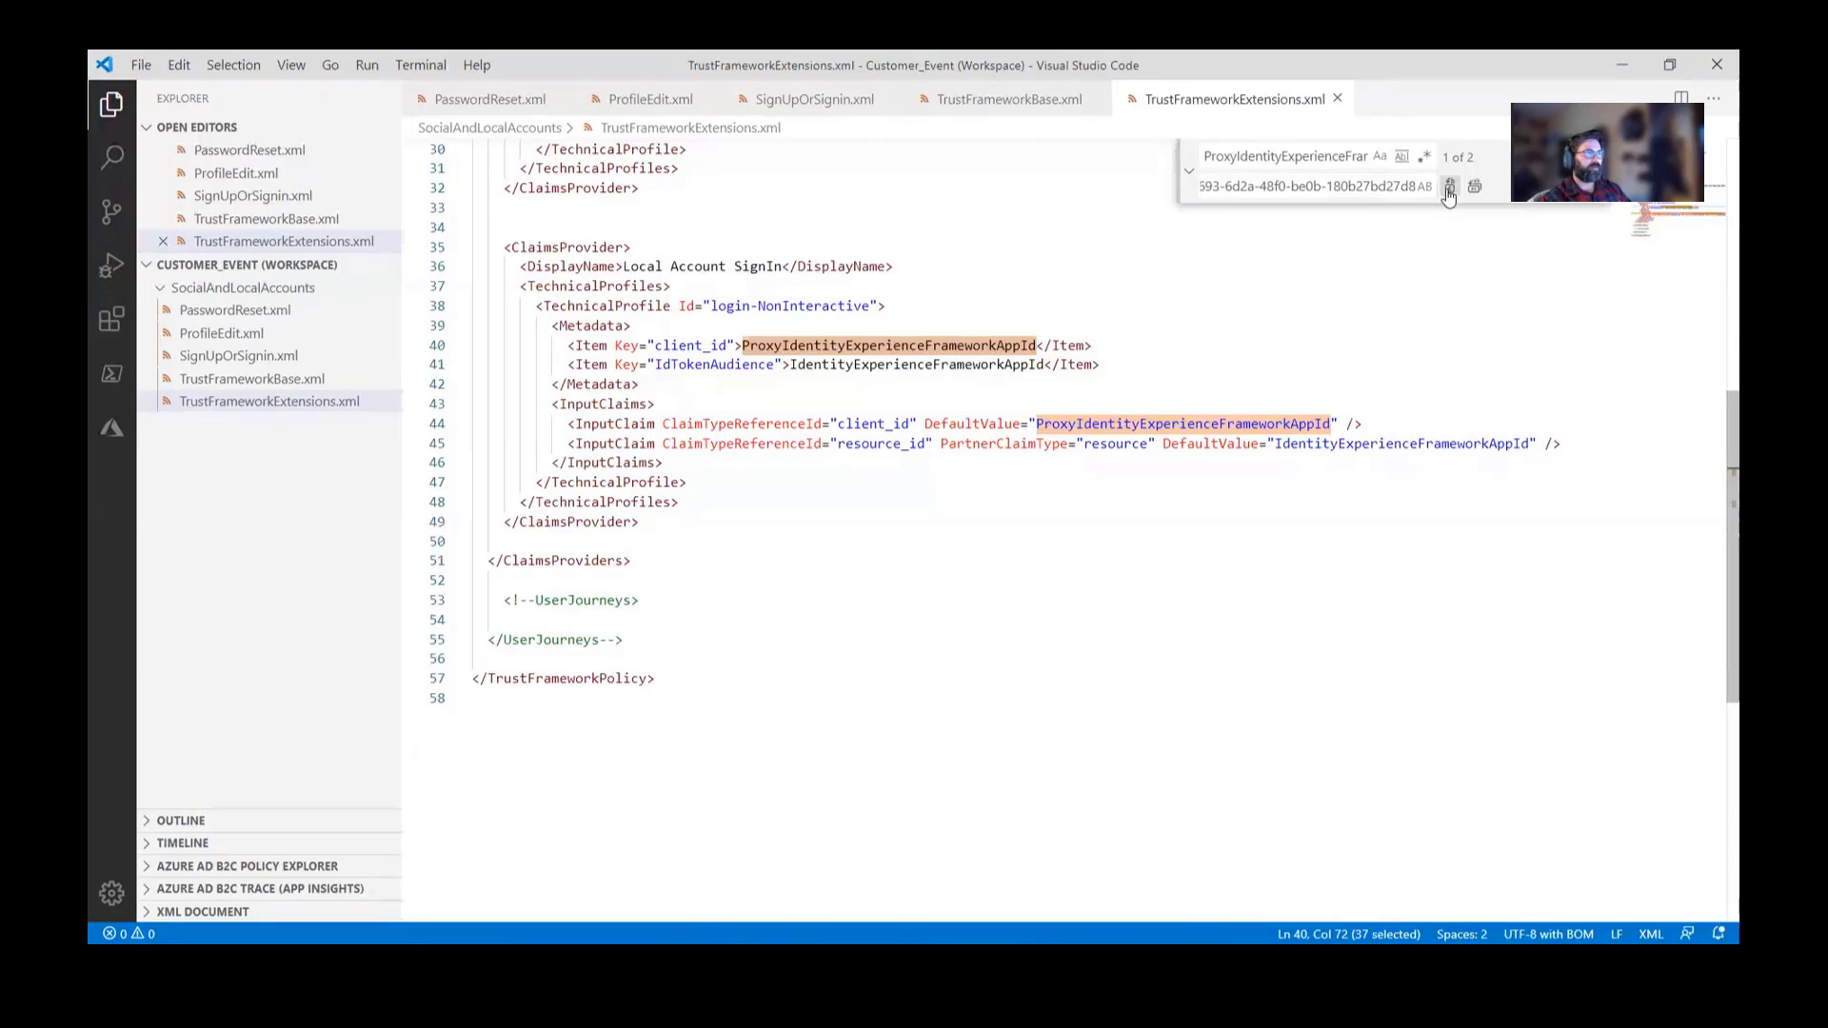
left_click(1450, 187)
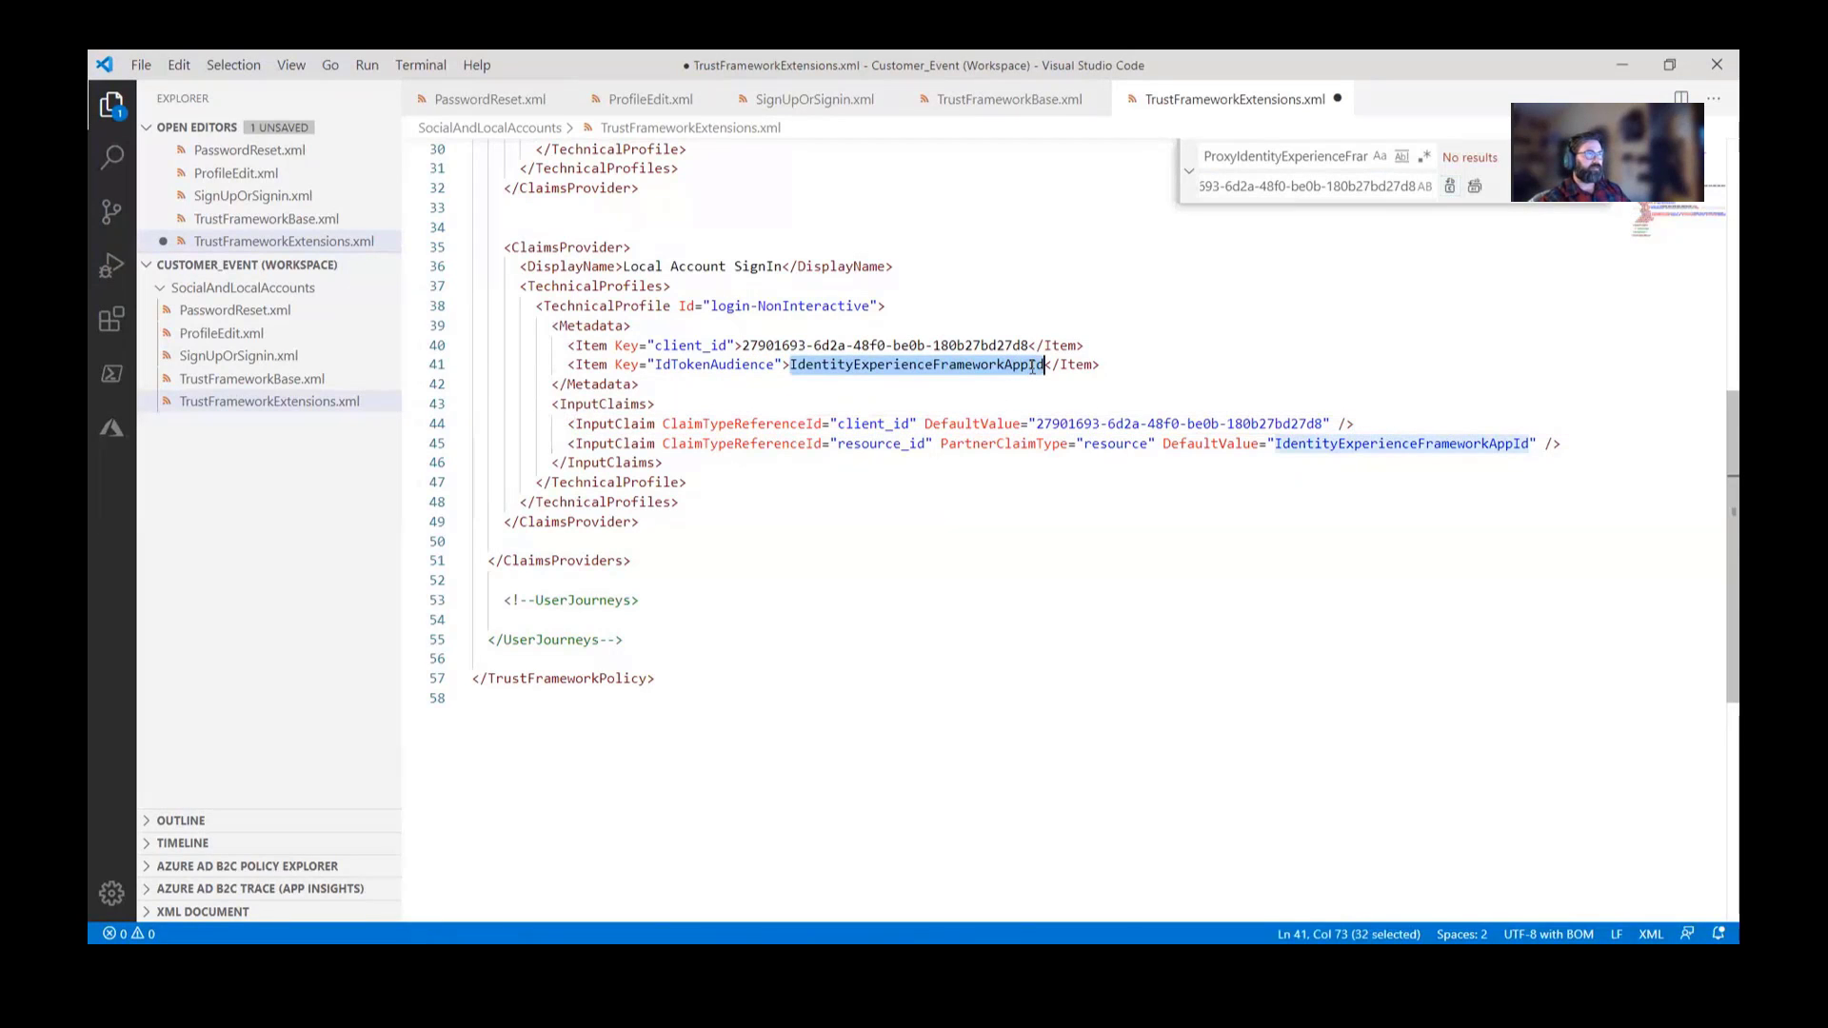
type("IdentityExperienceFrameworkAppId")
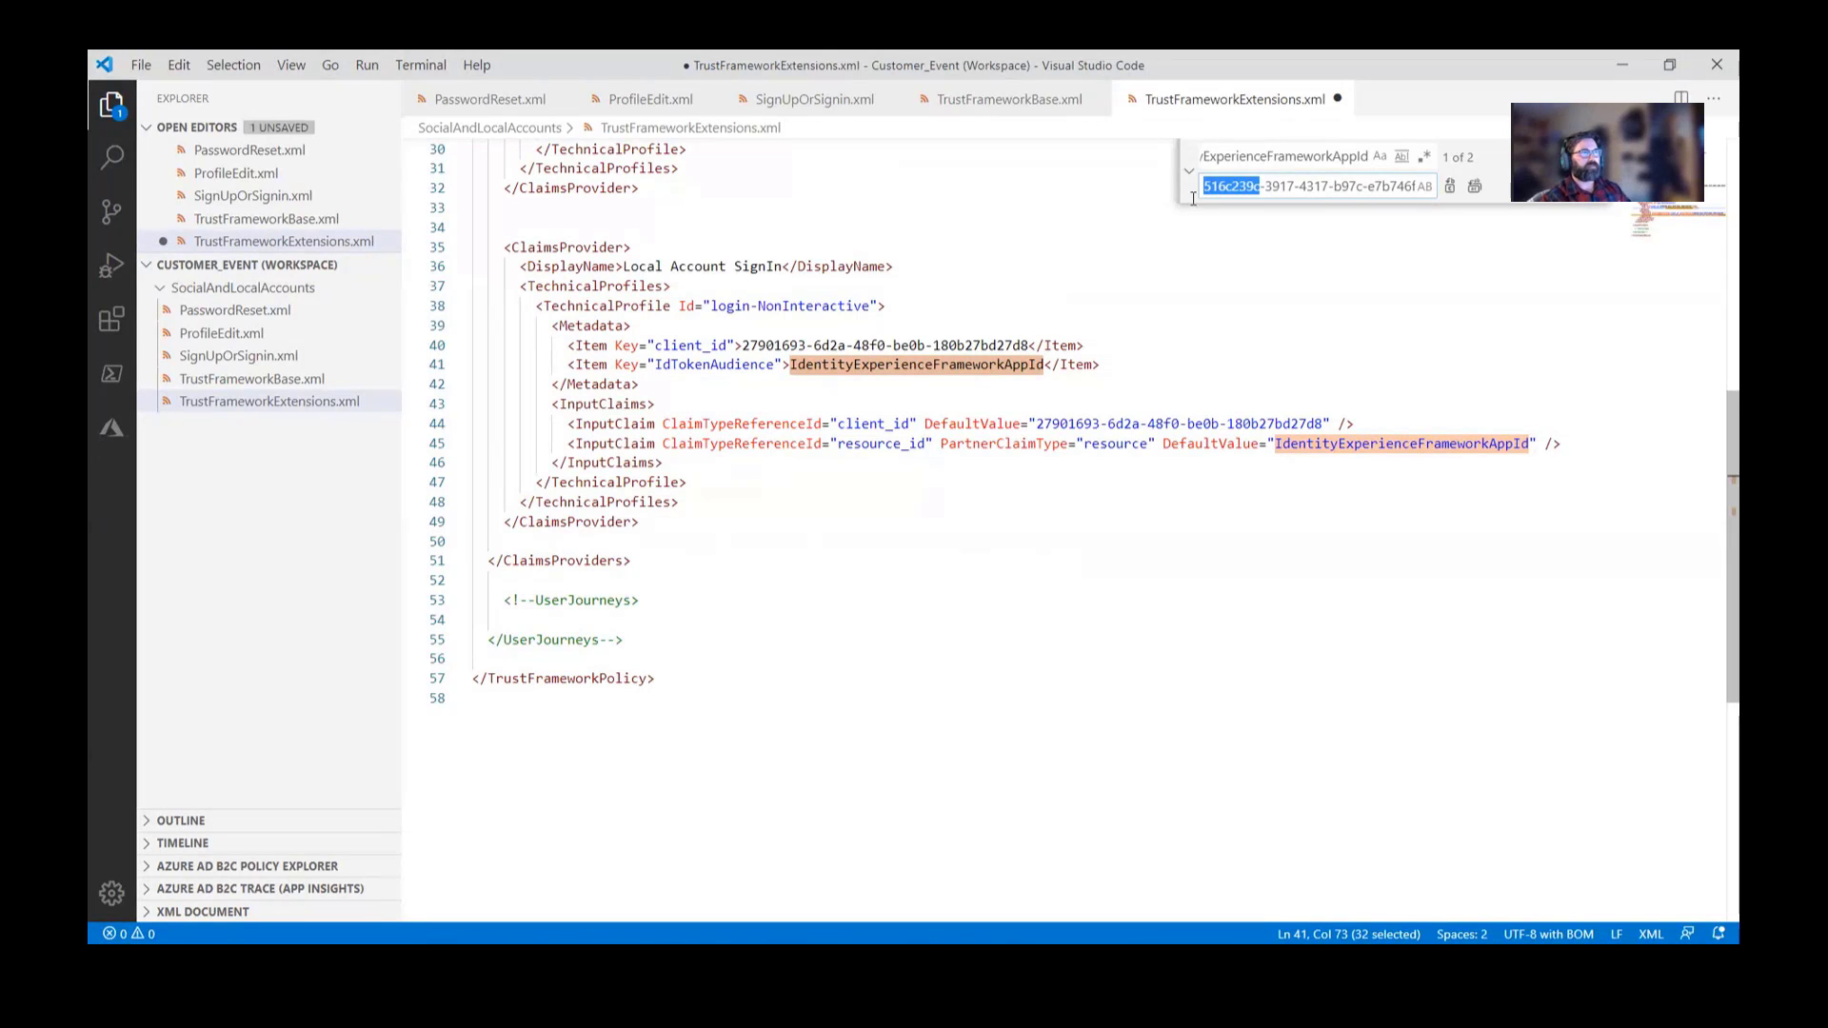
left_click(1449, 186)
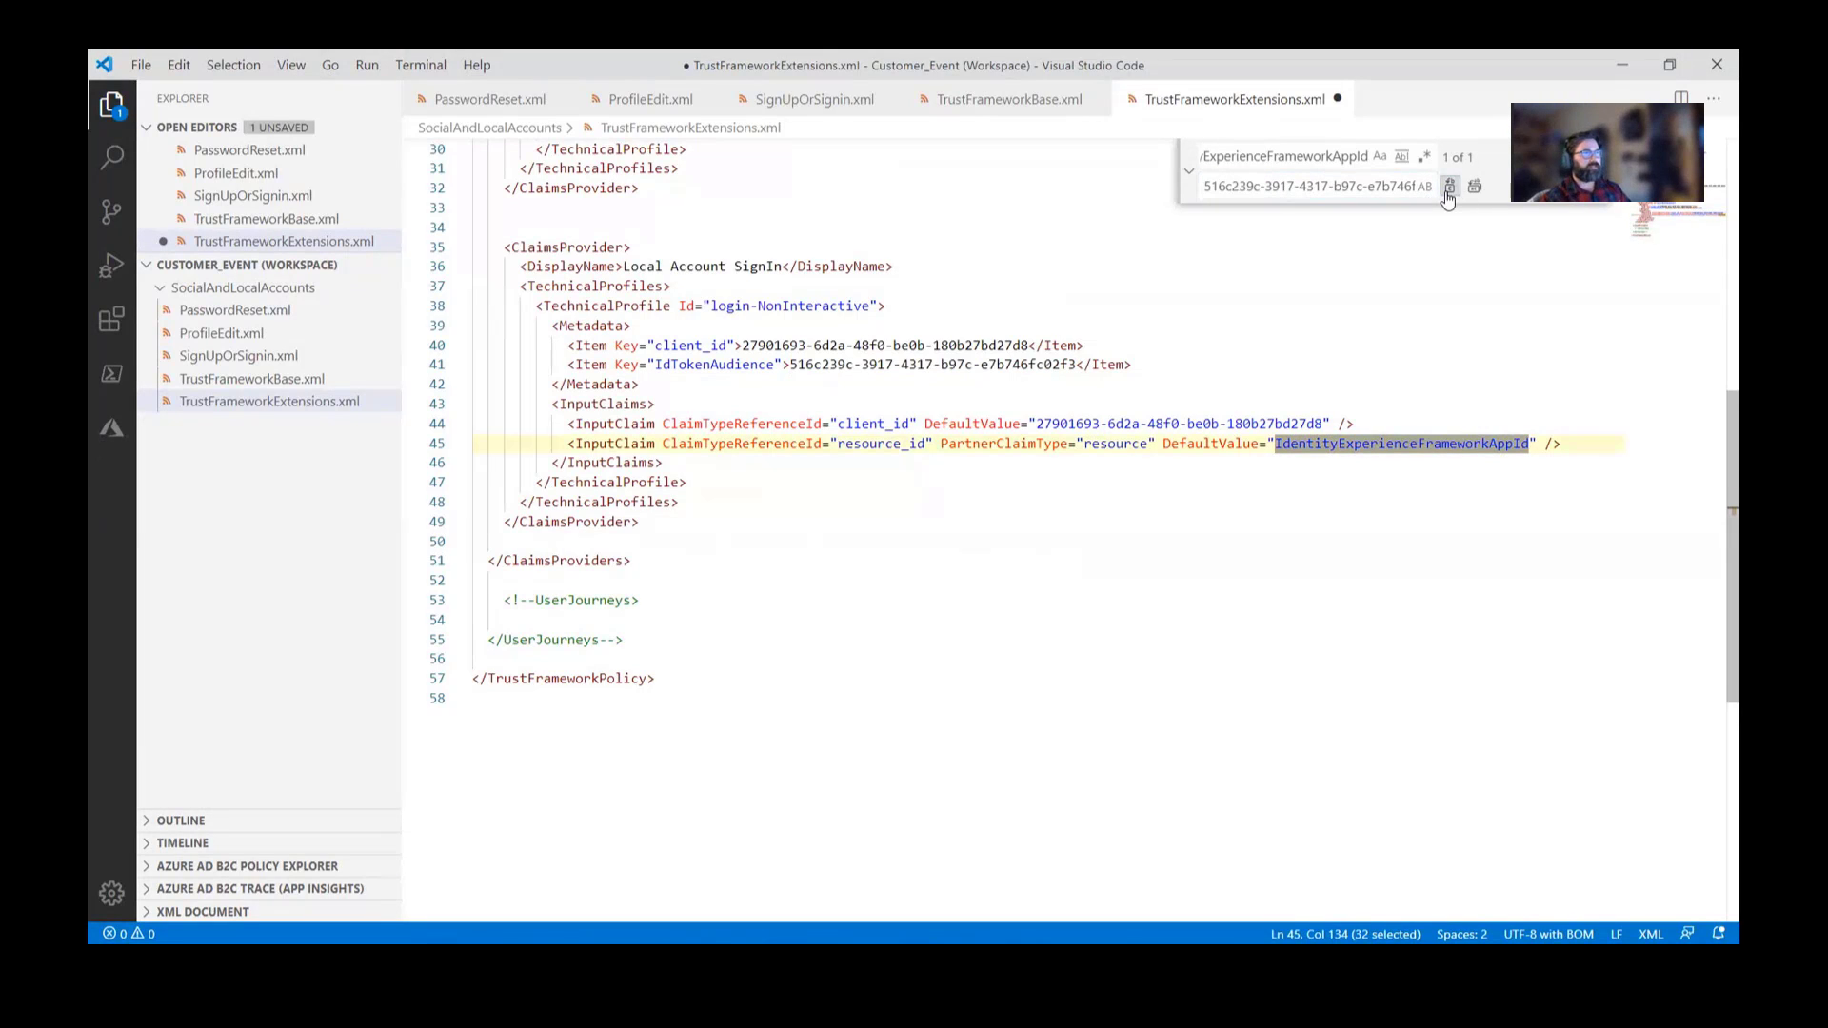
left_click(1450, 186)
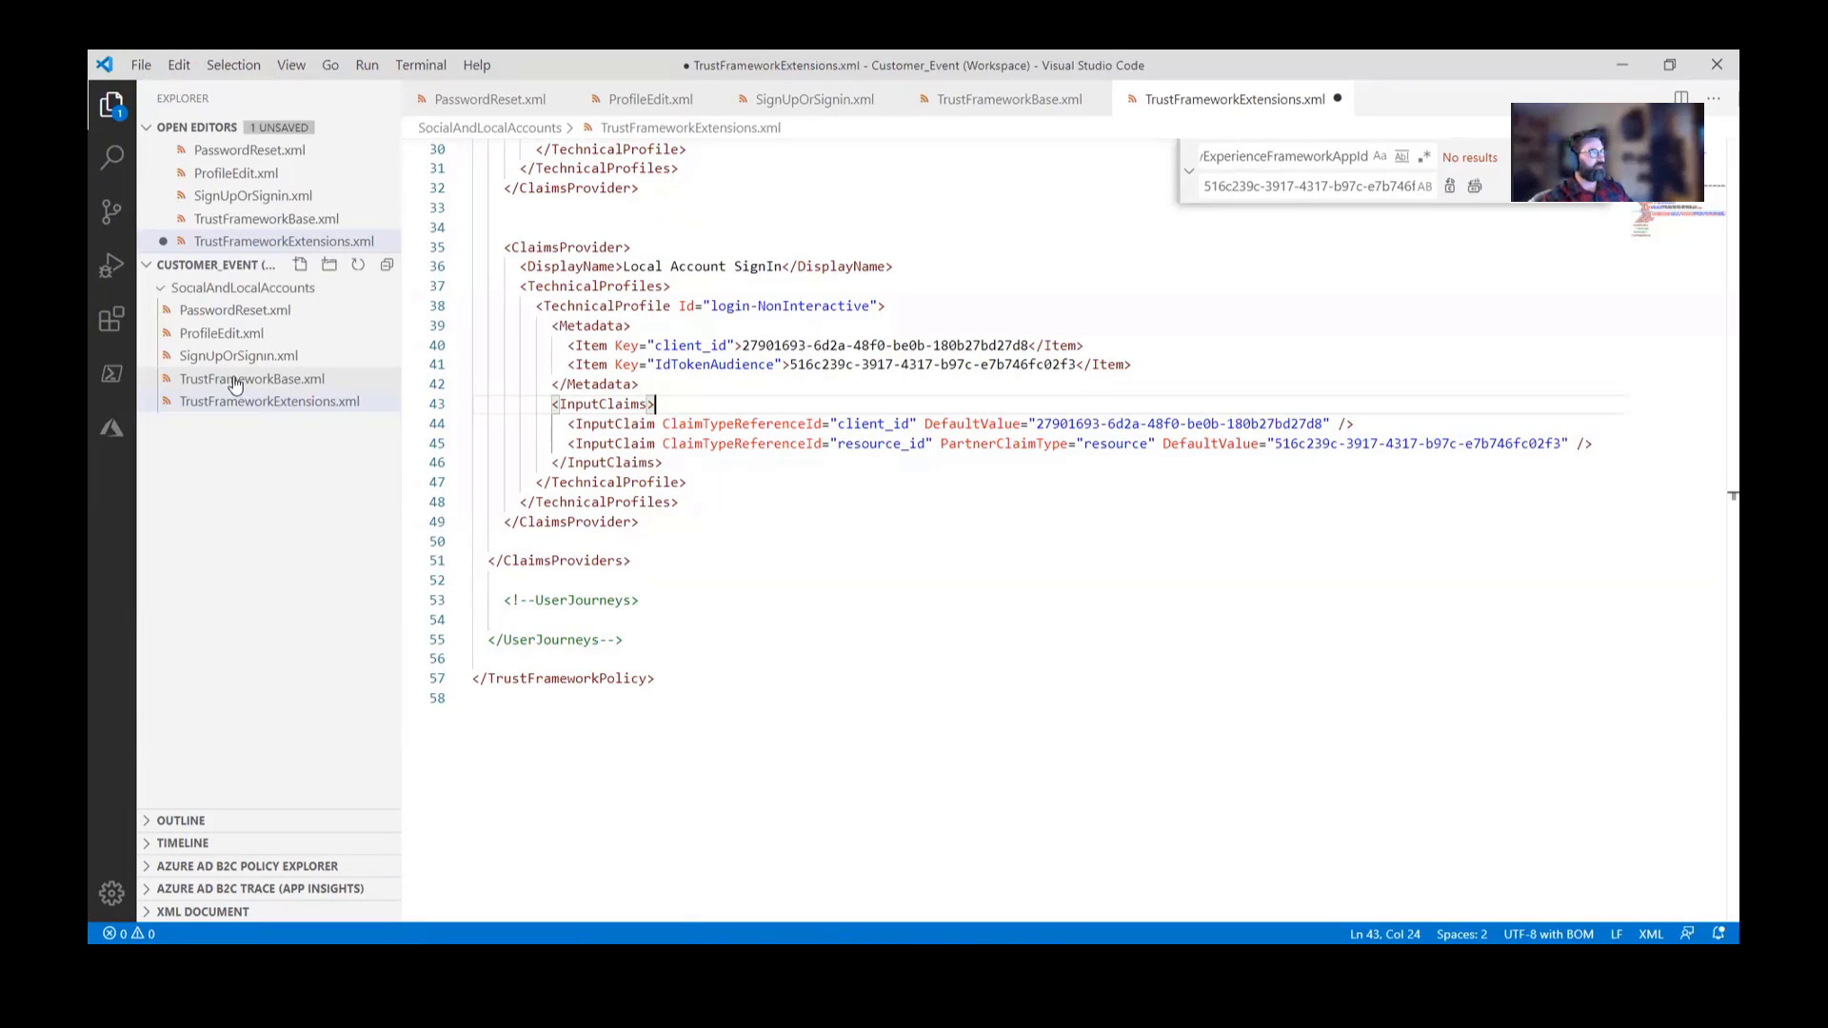
- Save TrustFrameworkExtensions.xml and dismiss the find and replace panel
key("ctrl+s")
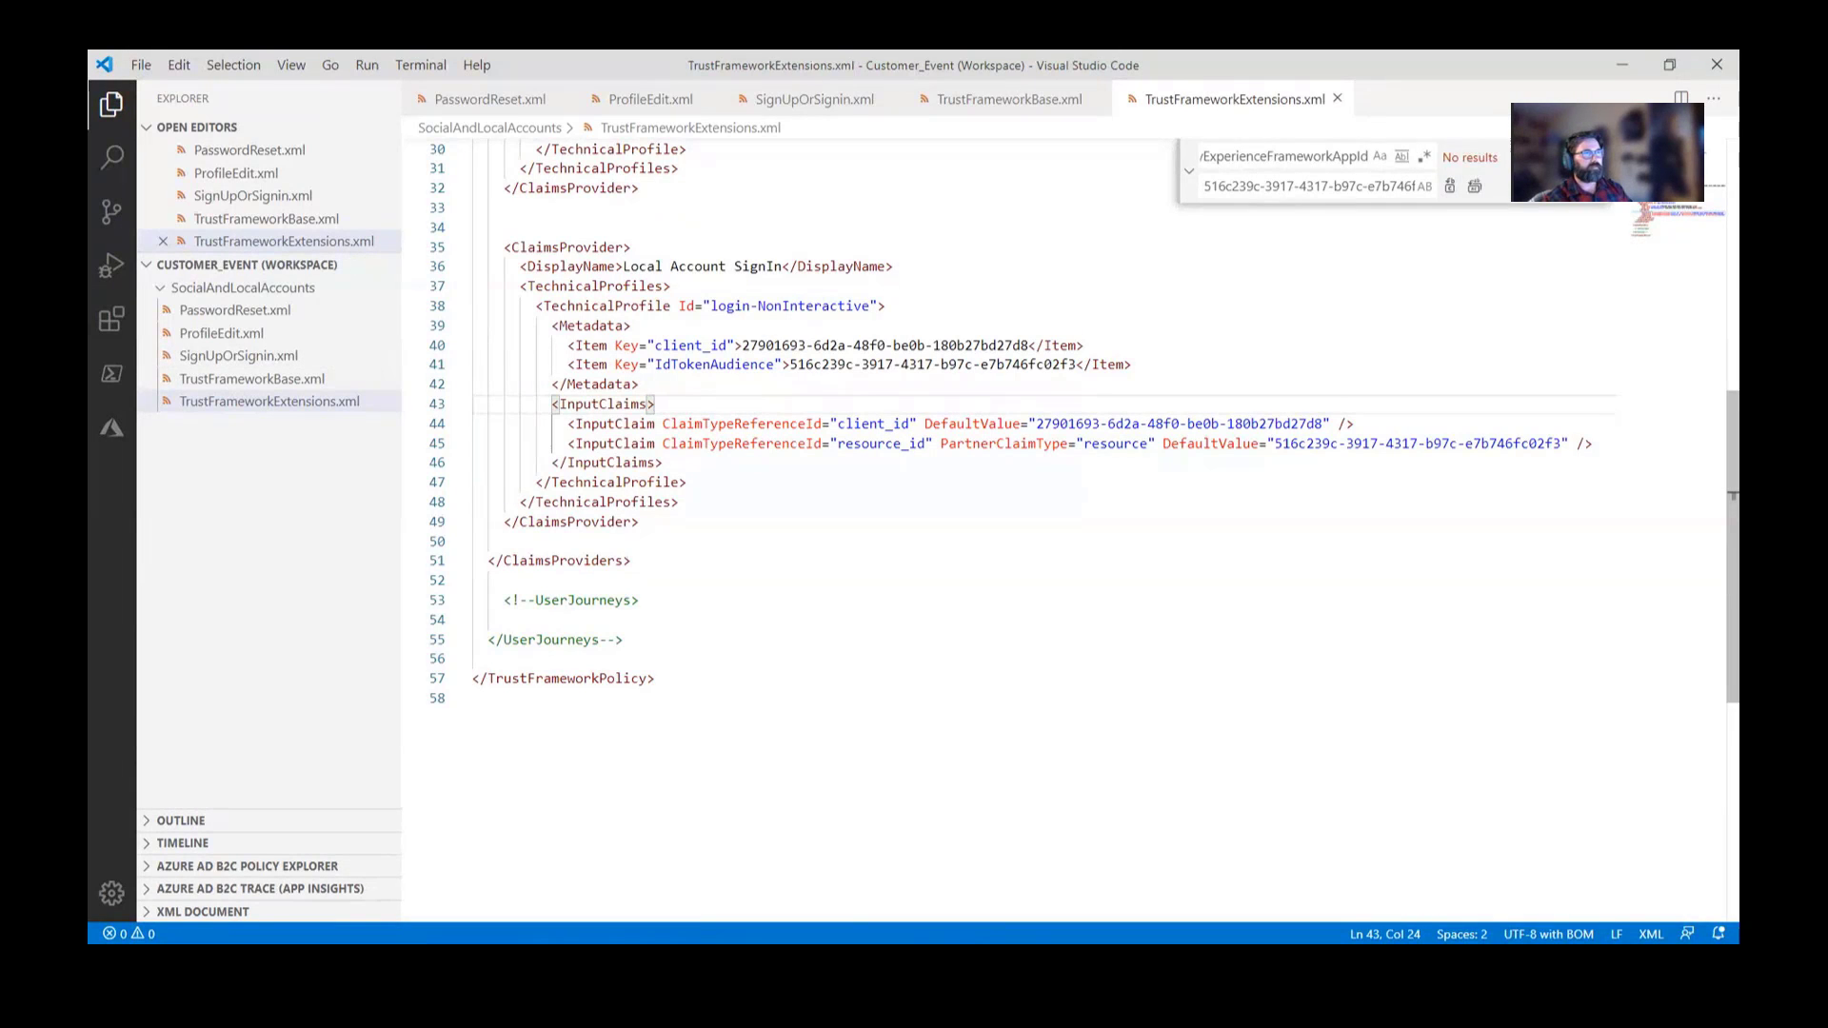
key("Escape")
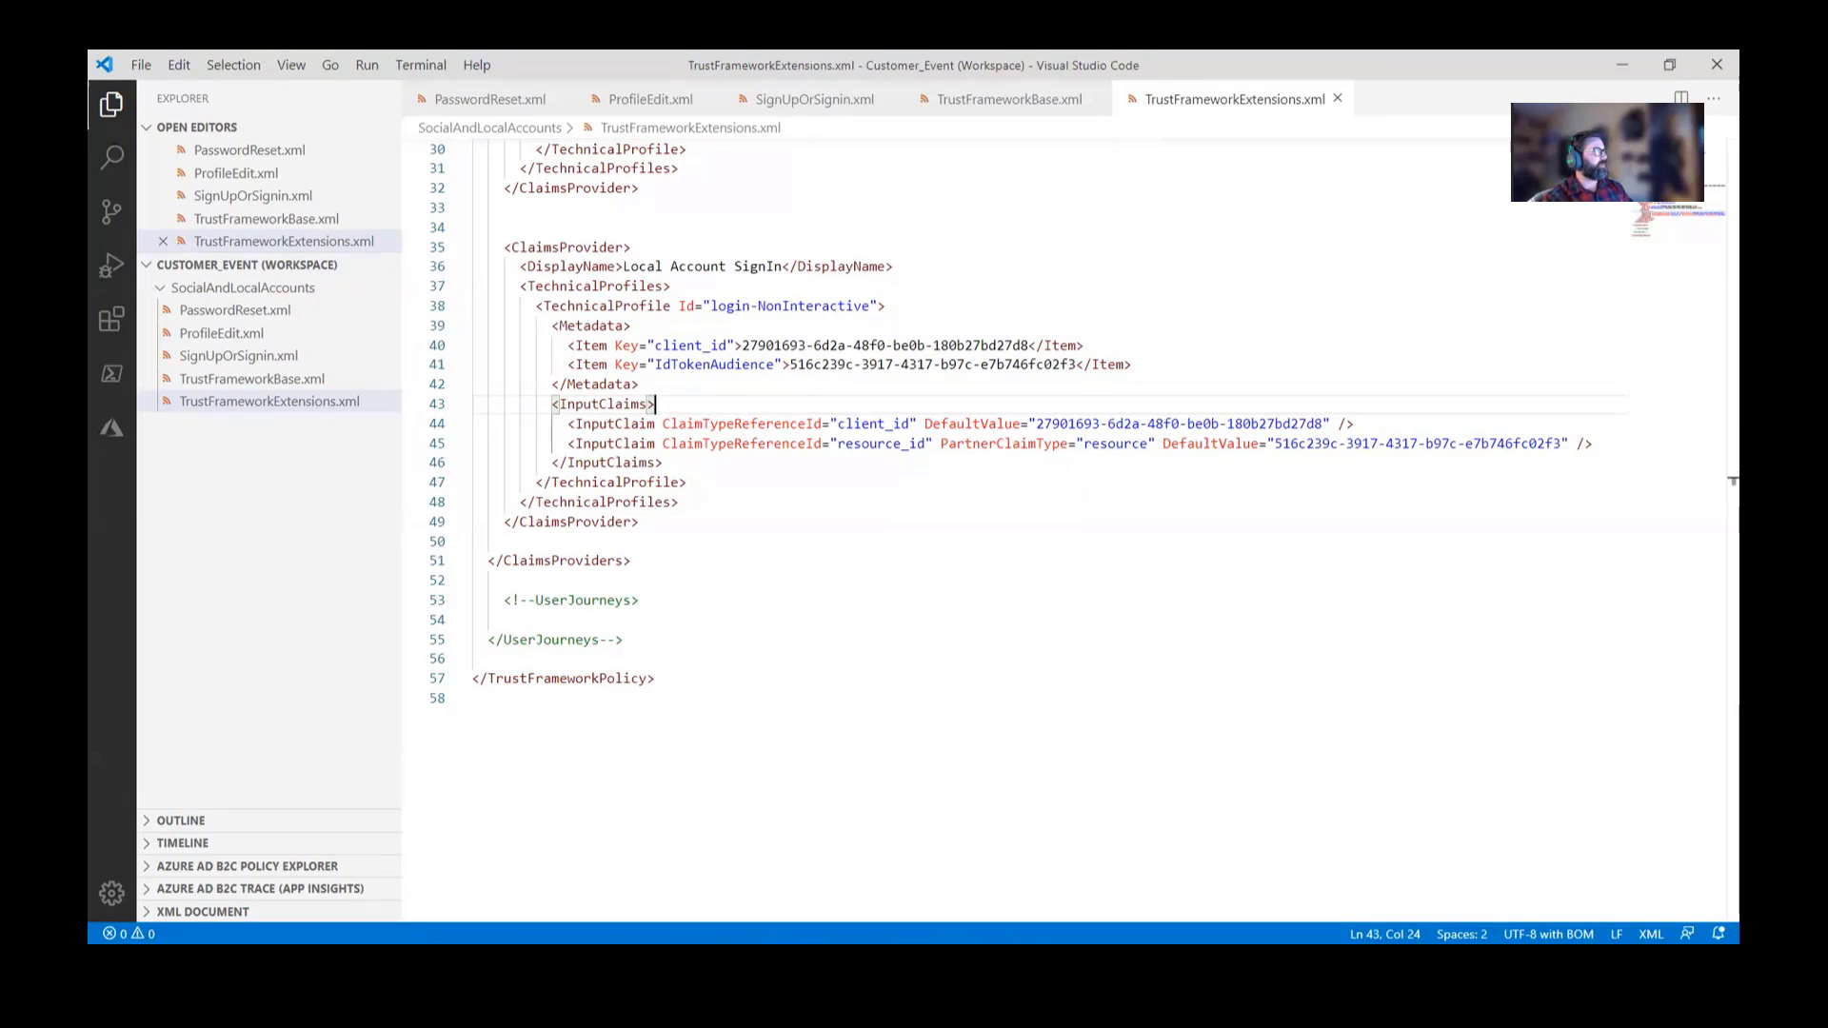